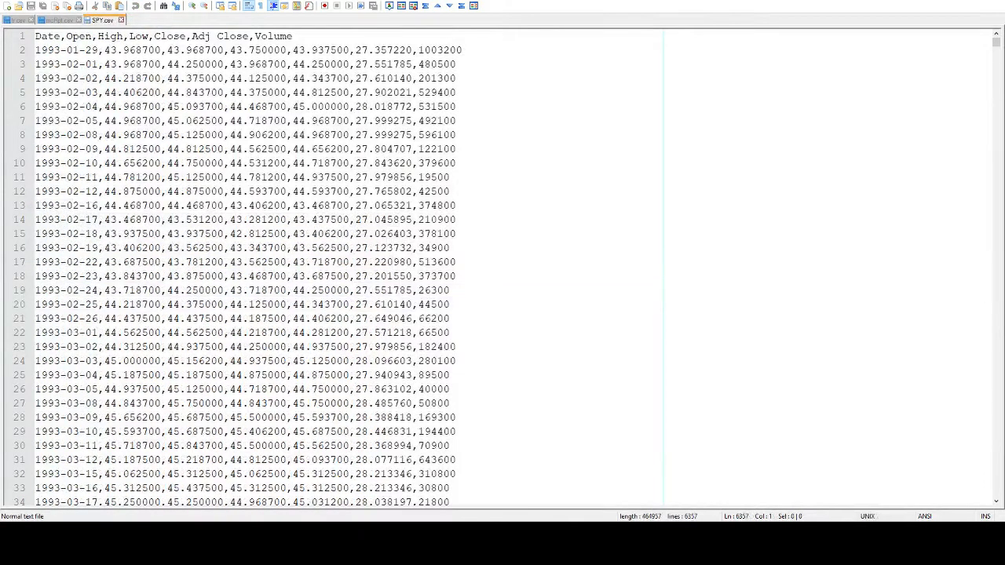
- Review the SPY price file in Notepad++, highlighting the first row's Close value
click(578, 430)
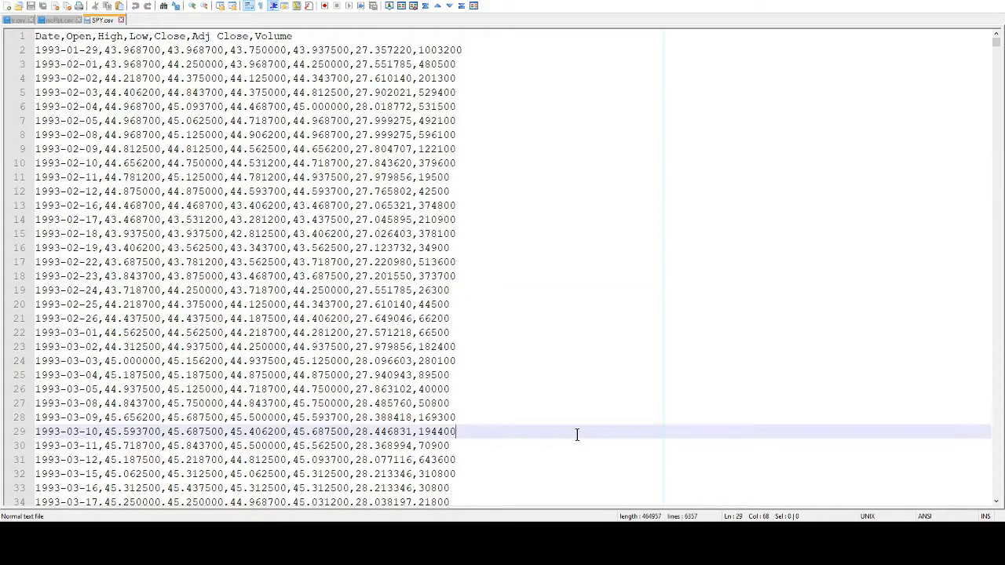
click(47, 36)
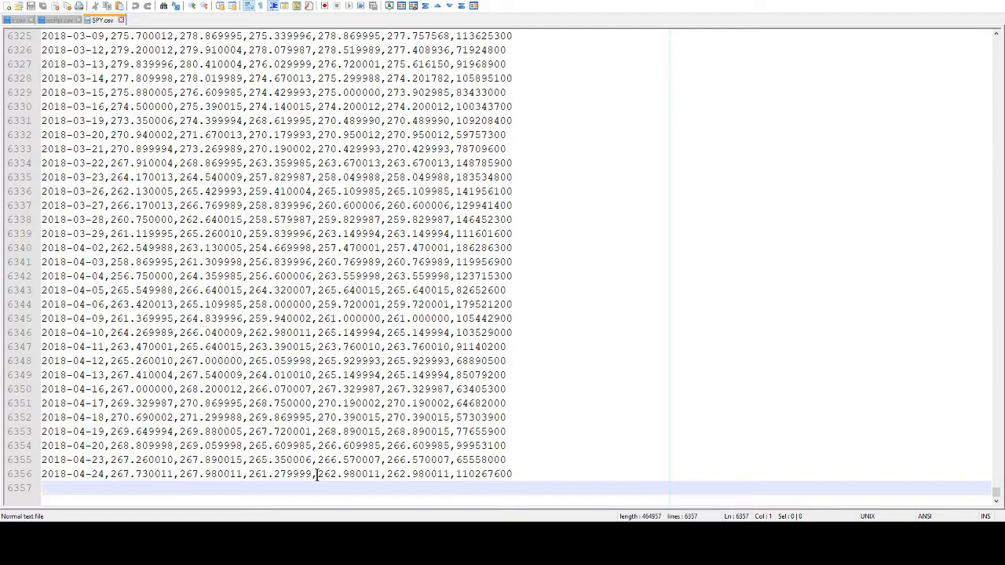
drag(317, 474, 452, 475)
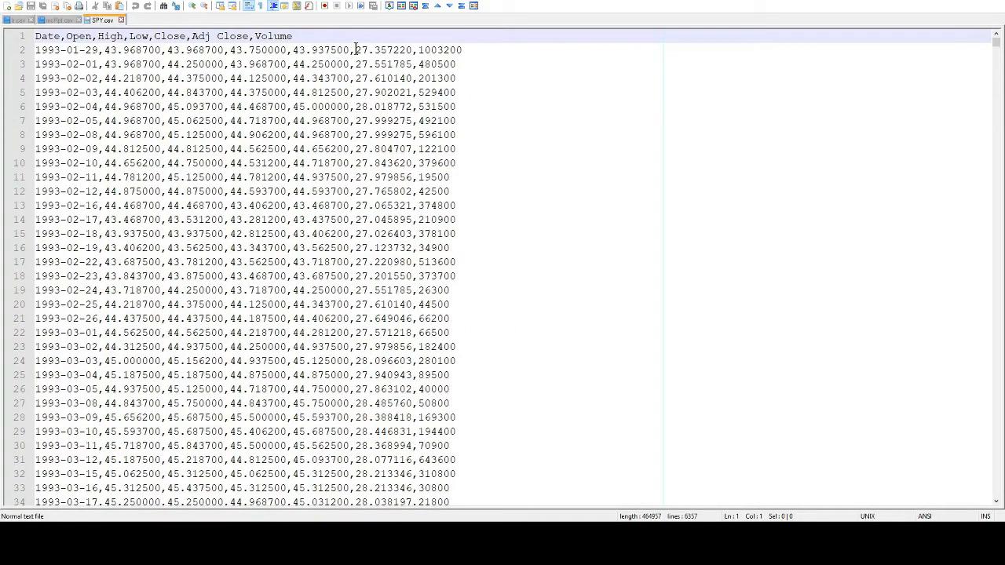
drag(355, 49, 464, 49)
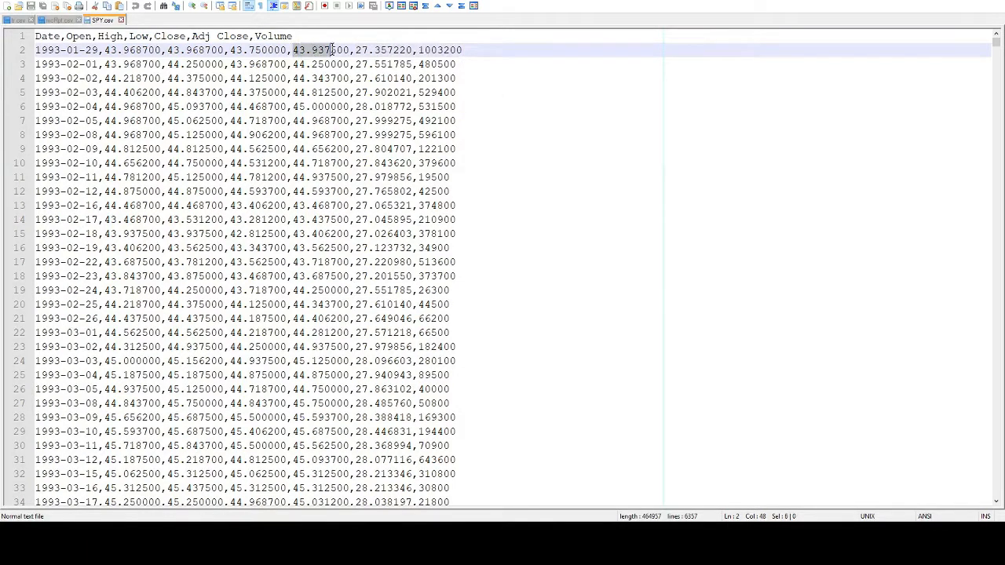
drag(332, 50, 415, 51)
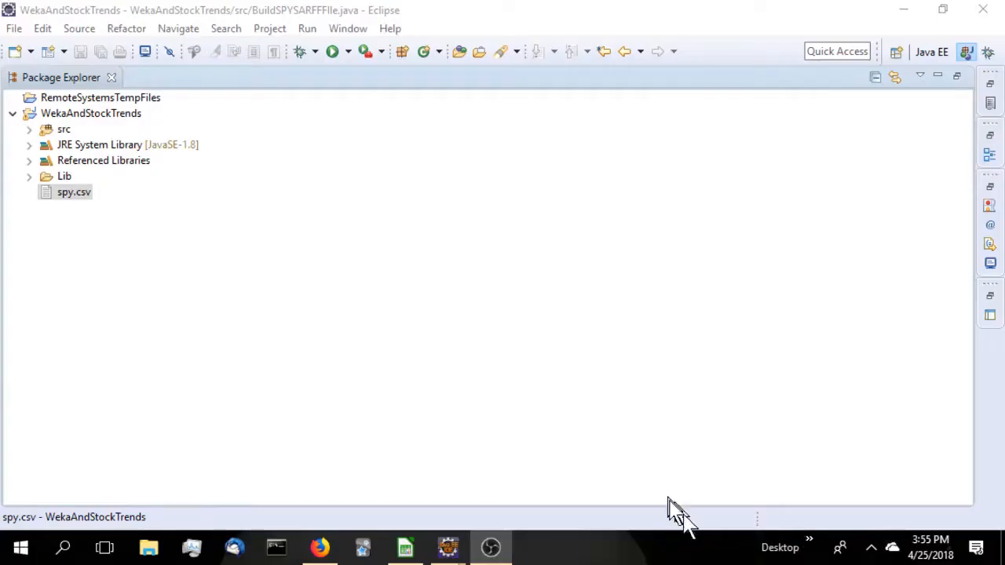
- Expand Lib and Referenced Libraries in WekaAndStockTrends to show ta-lib.jar and weka.jar
click(91, 113)
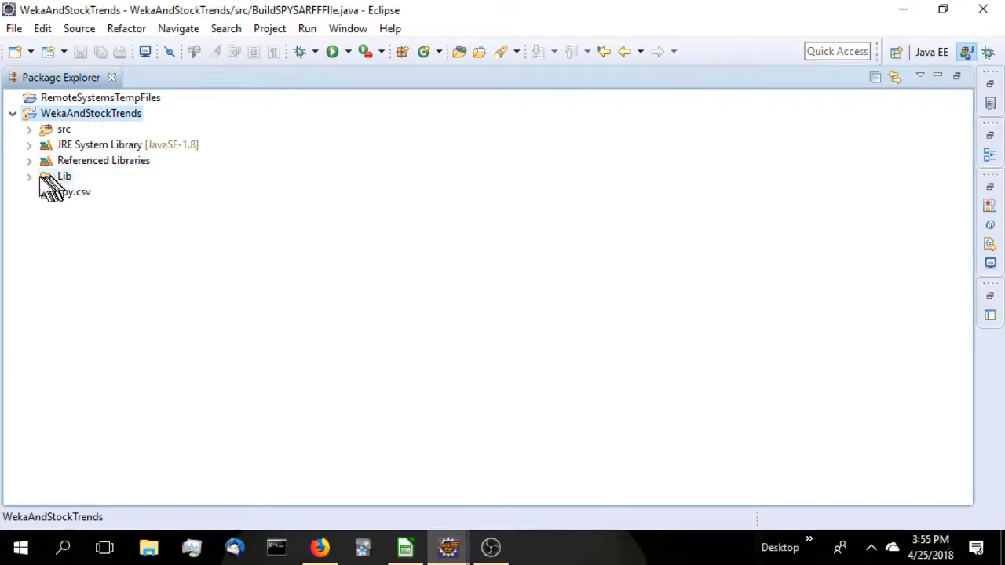
click(28, 176)
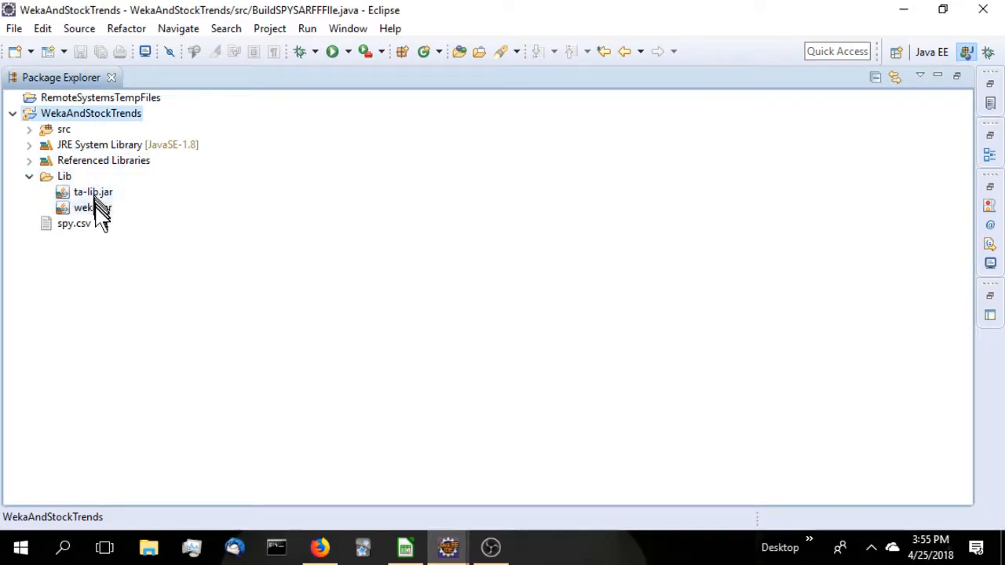
mouse_move(87, 236)
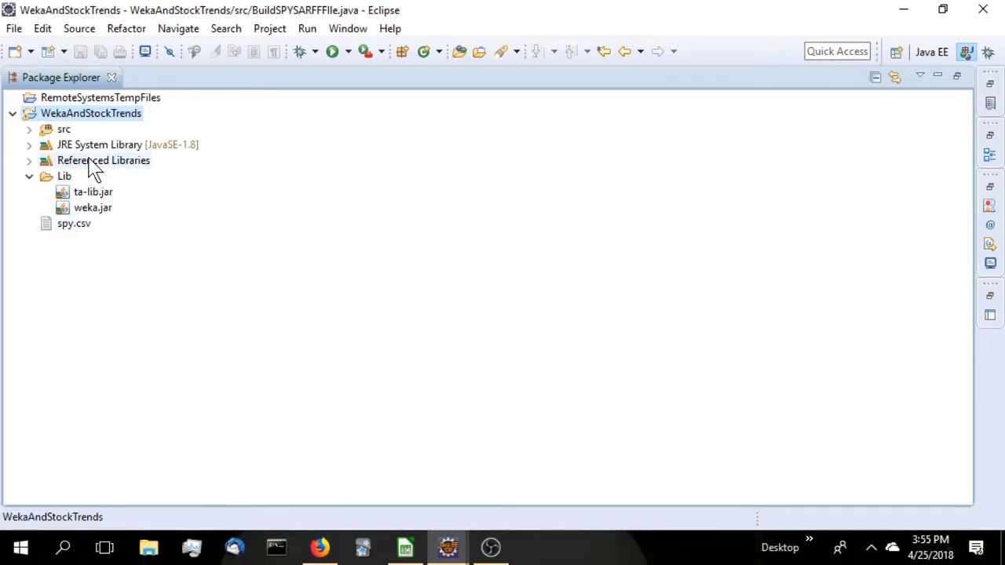
click(28, 160)
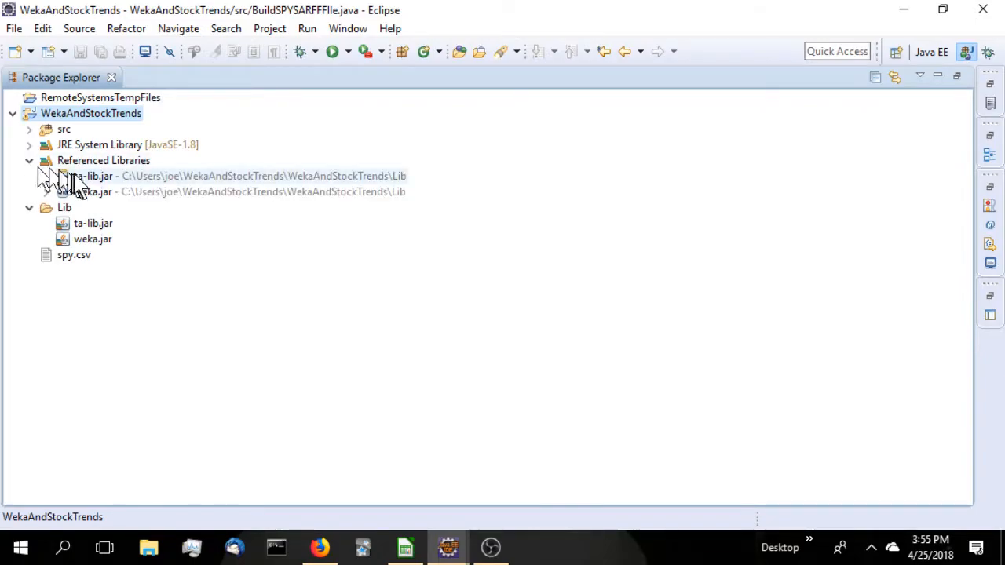
right_click(104, 160)
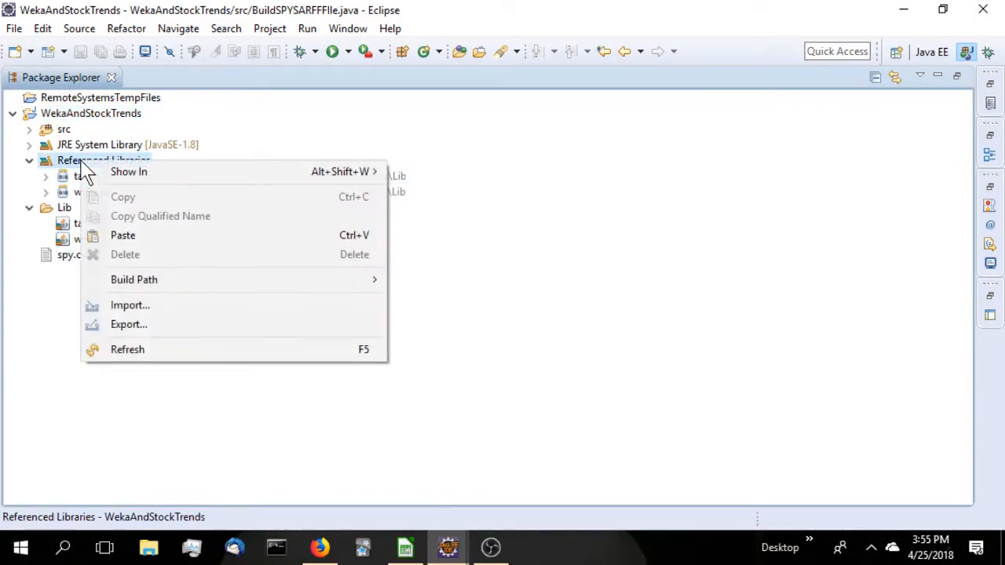
mouse_move(136, 280)
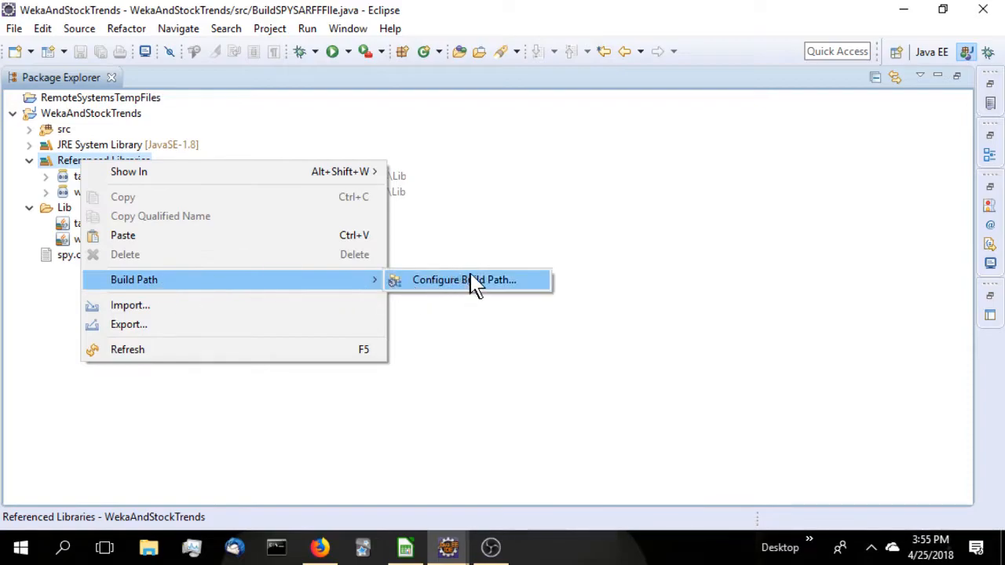
- Review the project's build path Libraries and its jar folders, then cancel without changes
click(464, 279)
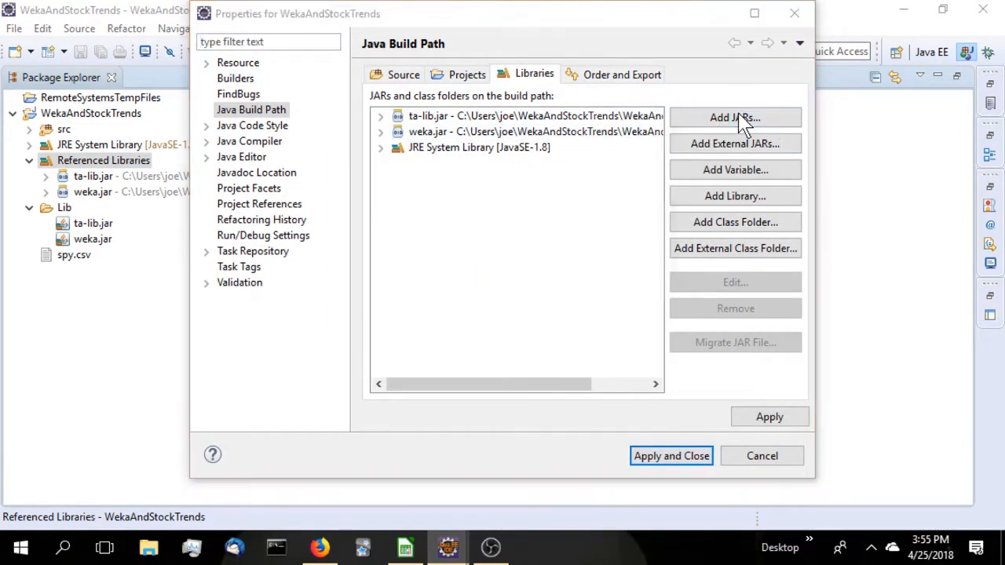
click(735, 117)
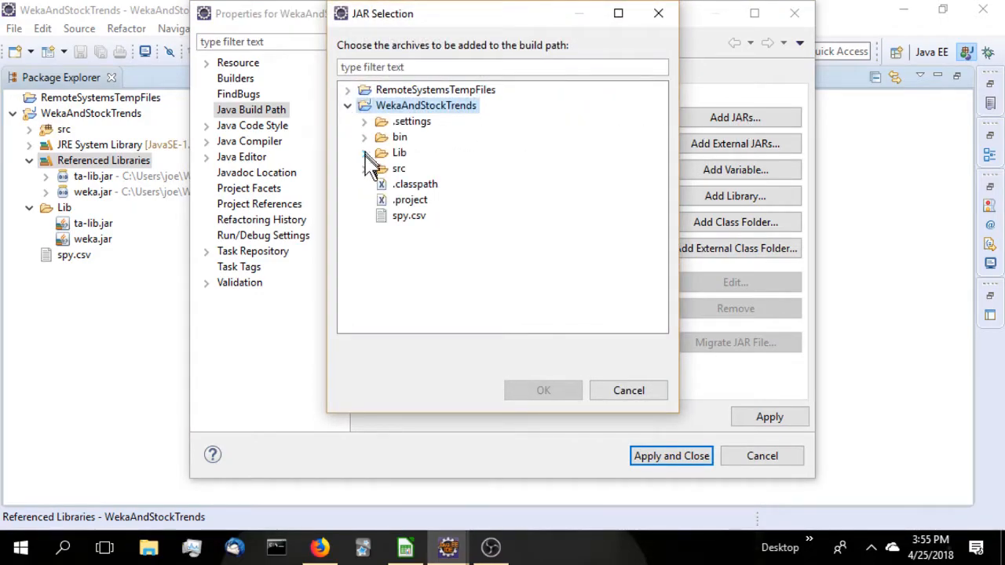
click(365, 152)
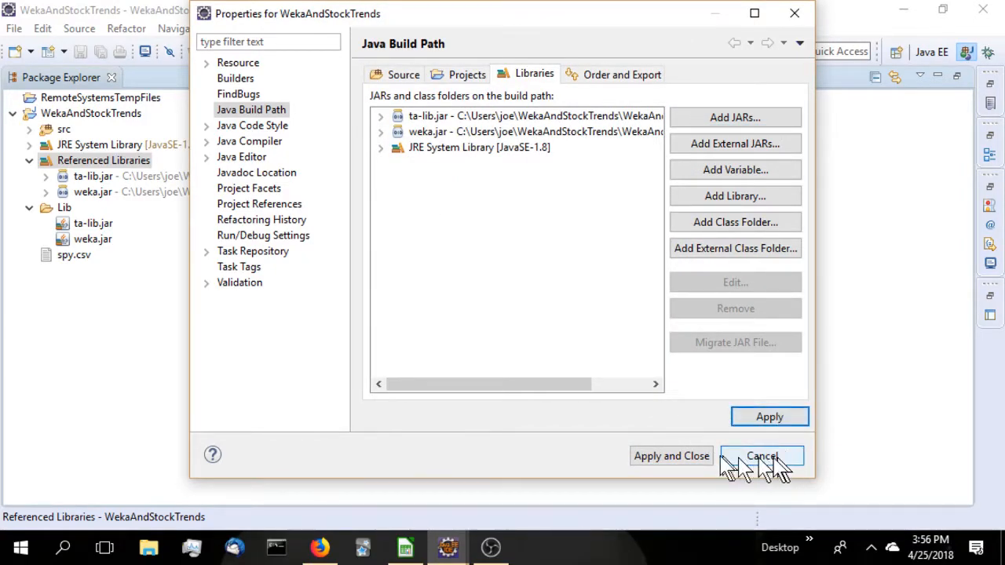
click(762, 456)
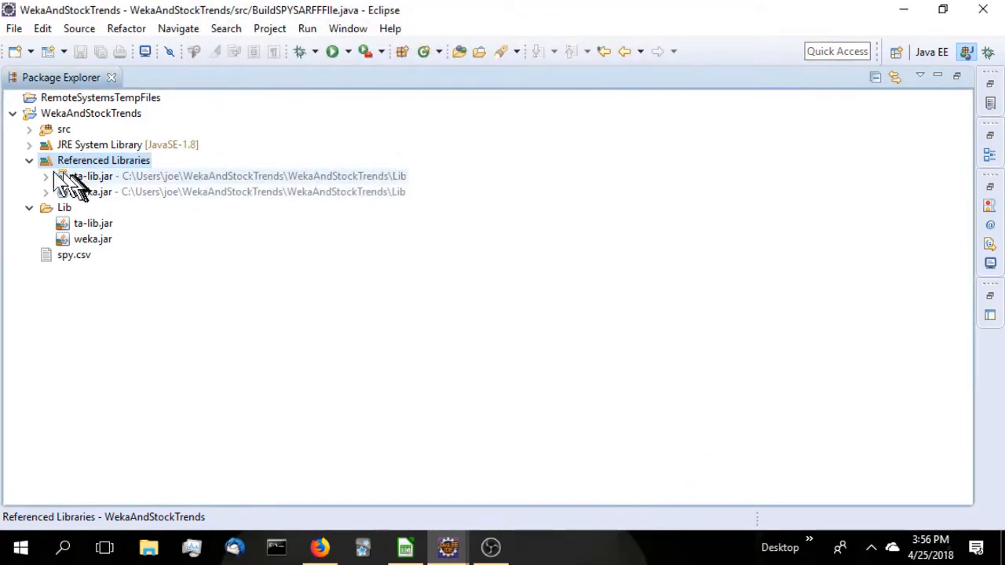
- Walk through BuildSPYSARFFFile.java, highlighting the spy.arff file name, the four ATTRIBUTE lines and the result attribute
click(28, 160)
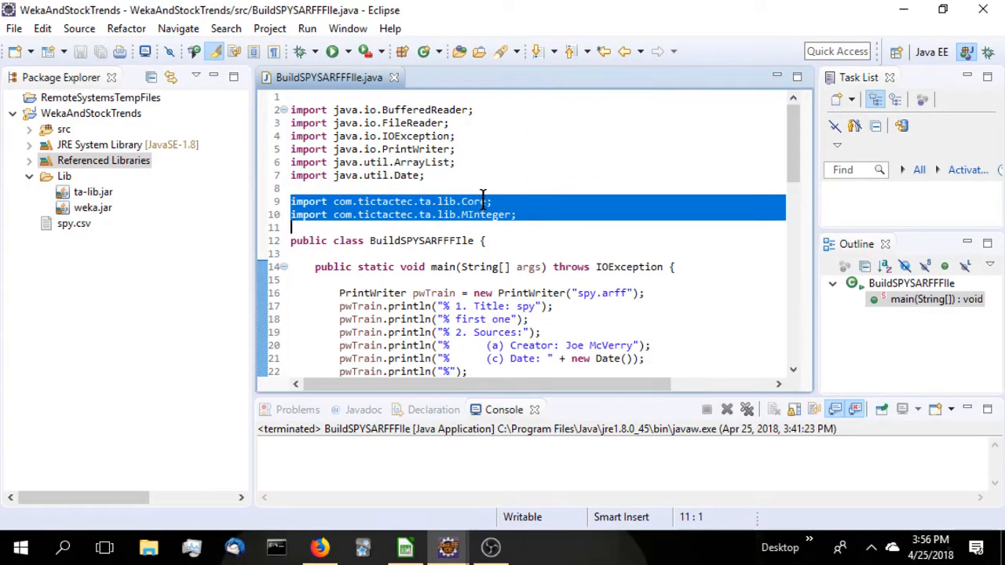
mouse_move(474, 201)
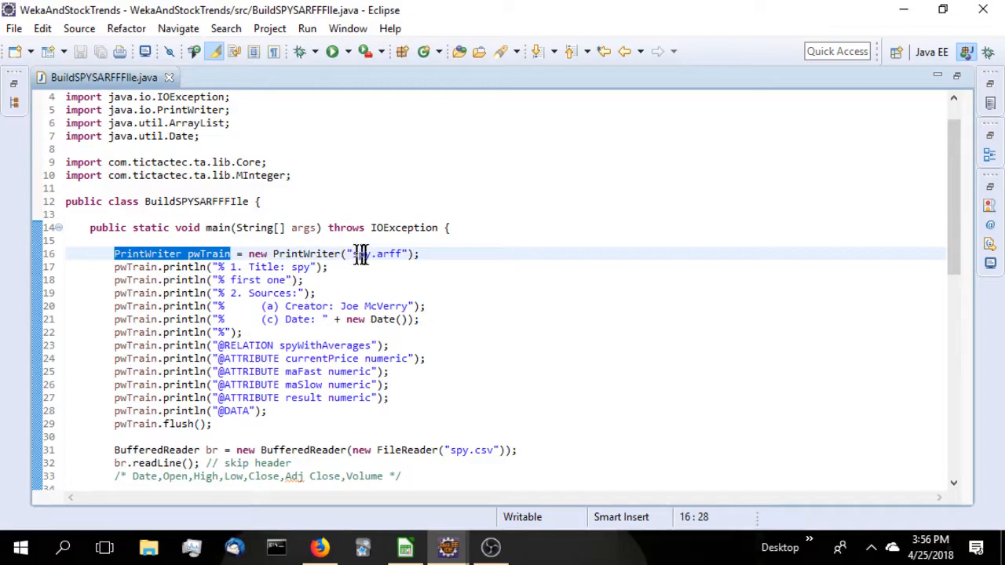
double_click(370, 255)
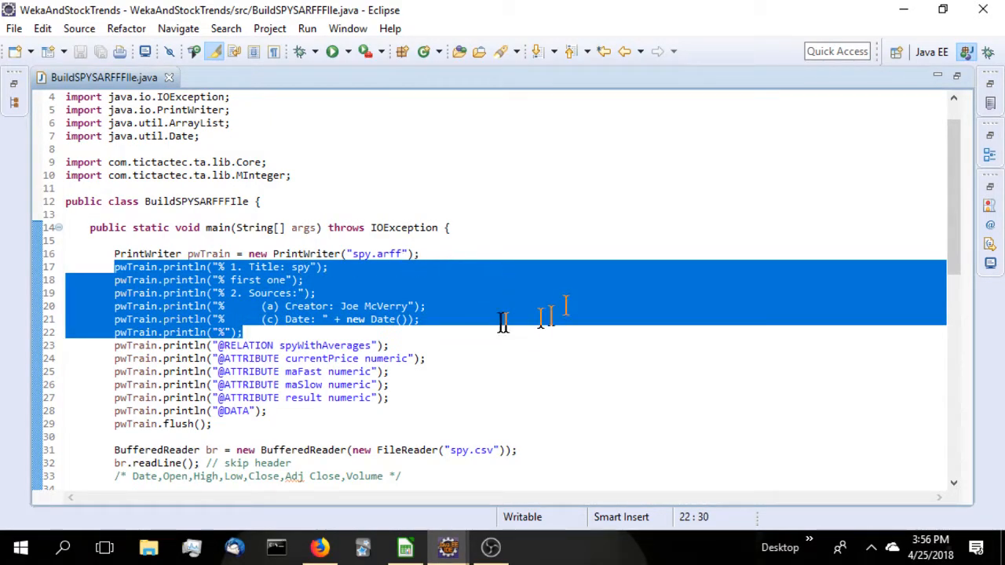
mouse_move(291, 339)
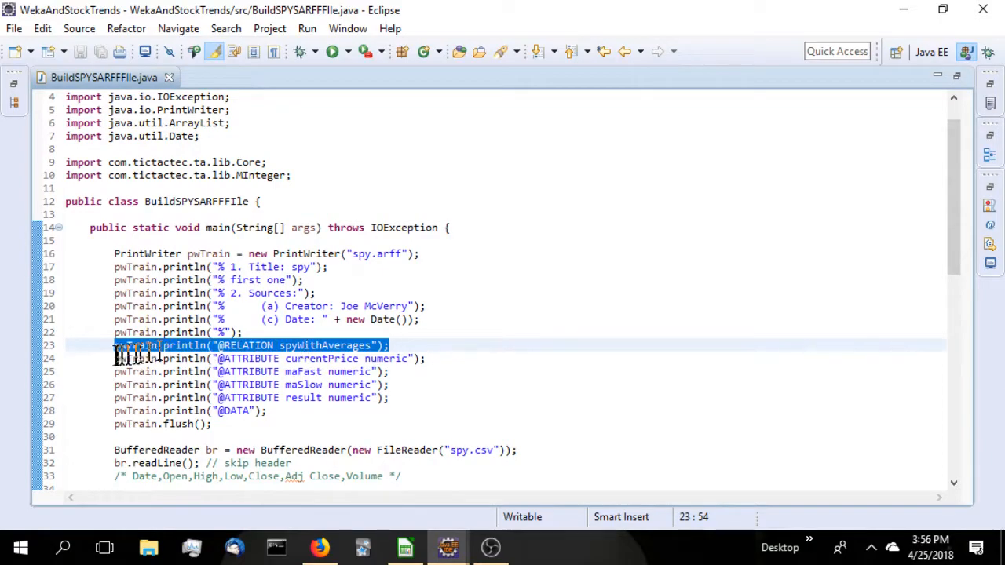
drag(113, 359, 390, 397)
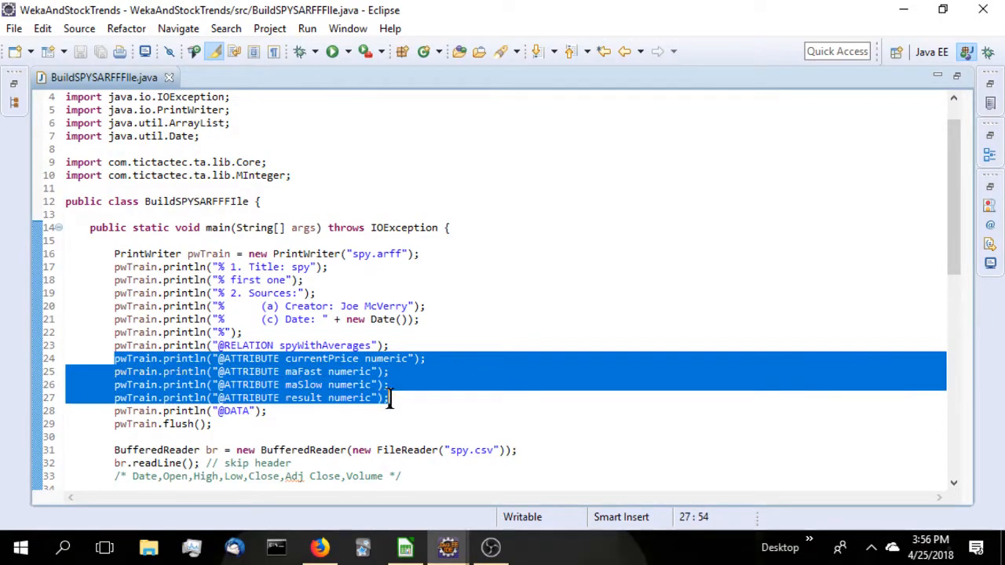
click(314, 358)
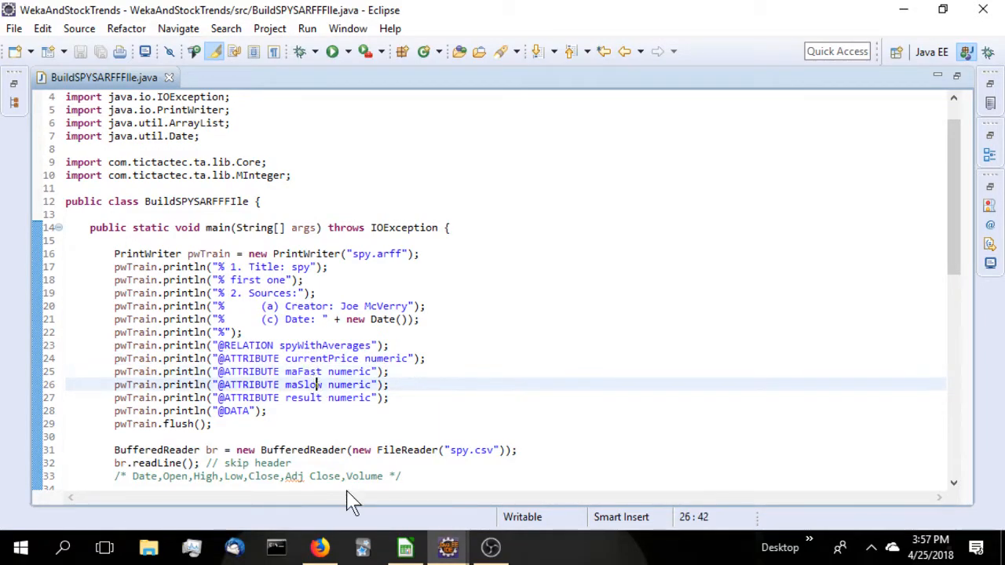
double_click(301, 397)
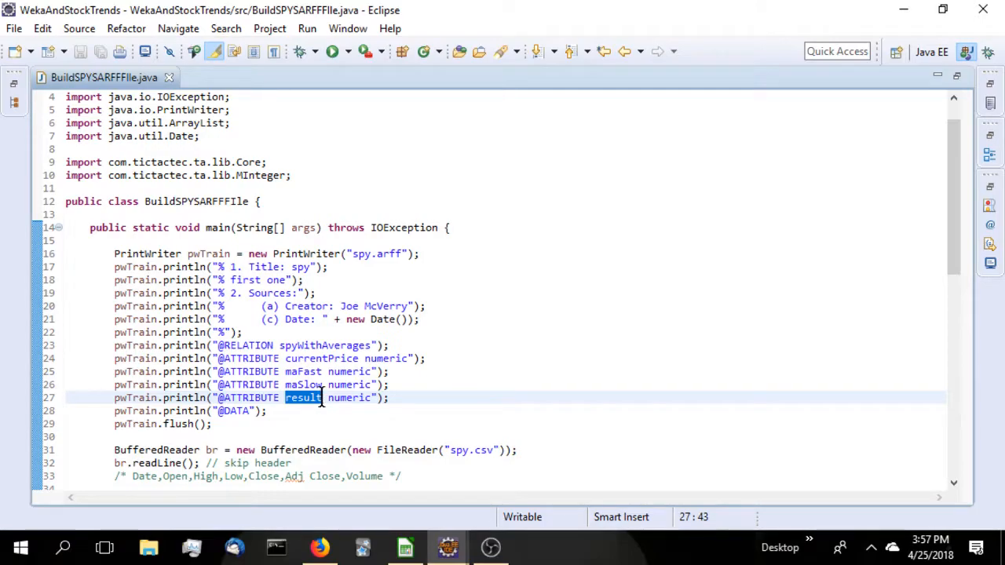
scroll(down, 3)
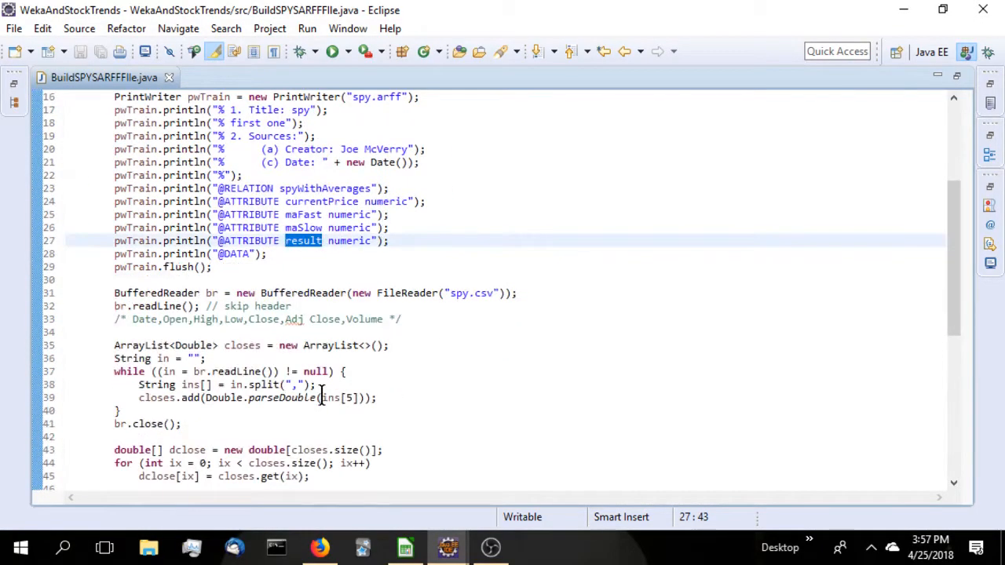
scroll(down, 3)
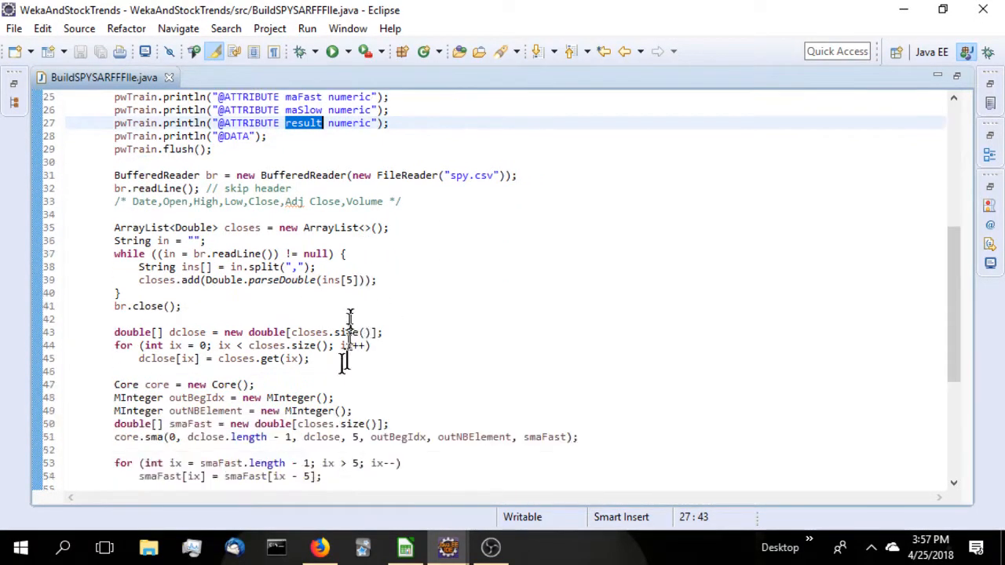
mouse_move(446, 176)
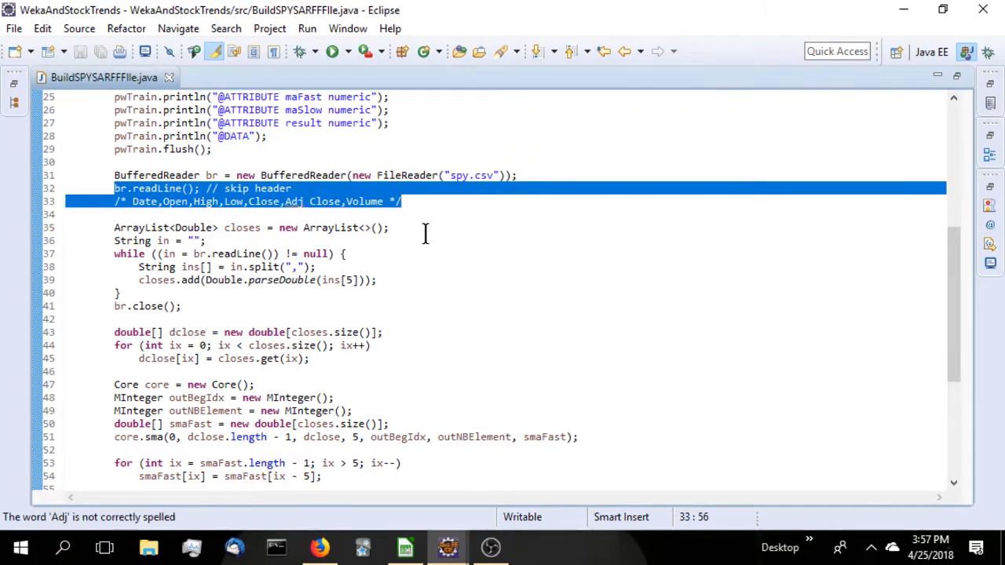
click(196, 201)
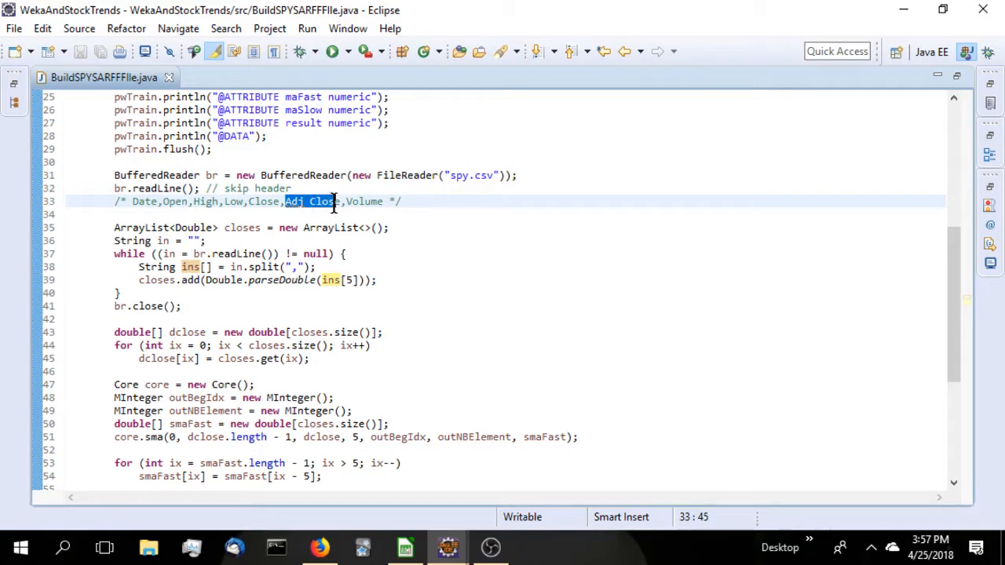
mouse_move(202, 286)
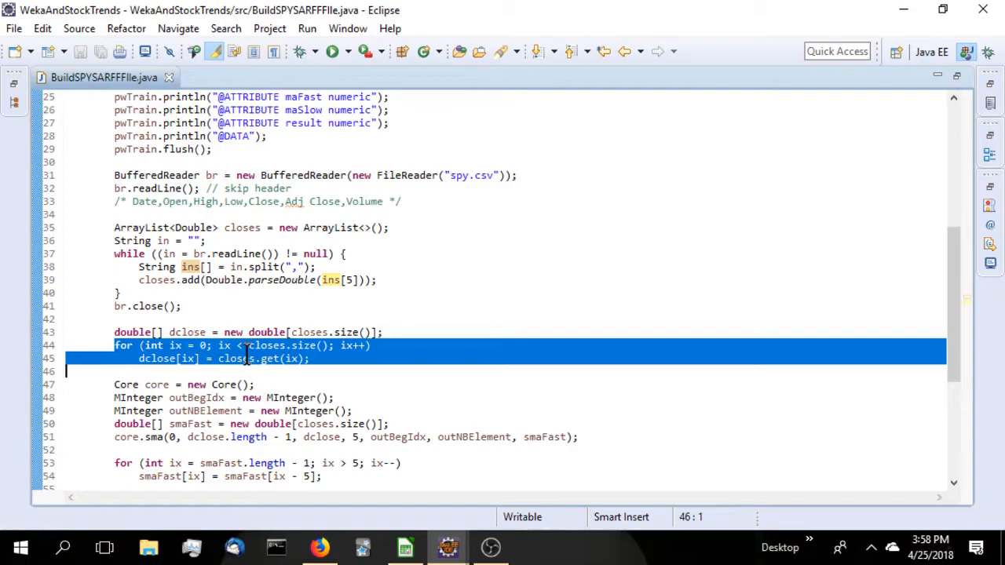
scroll(down, 3)
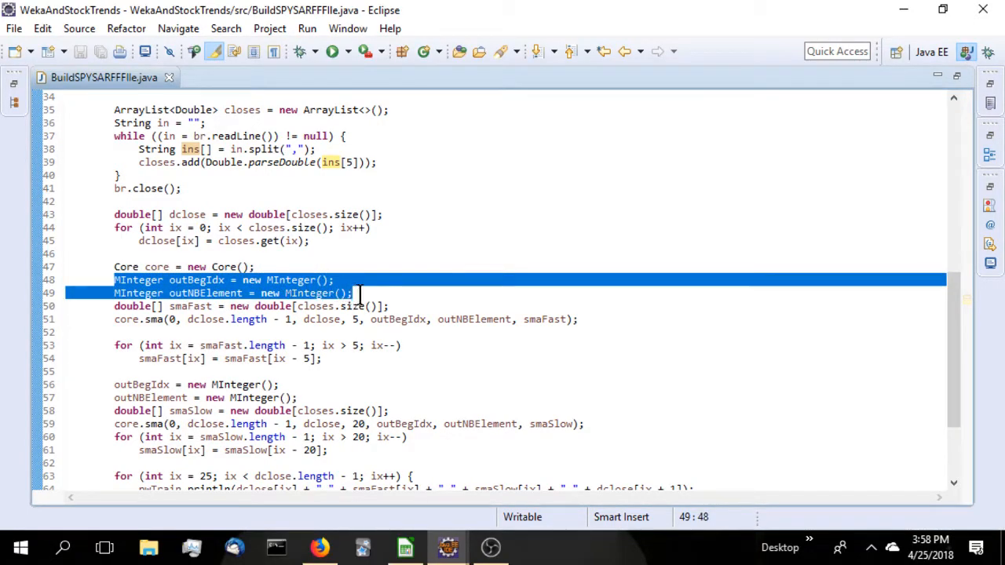
scroll(down, 3)
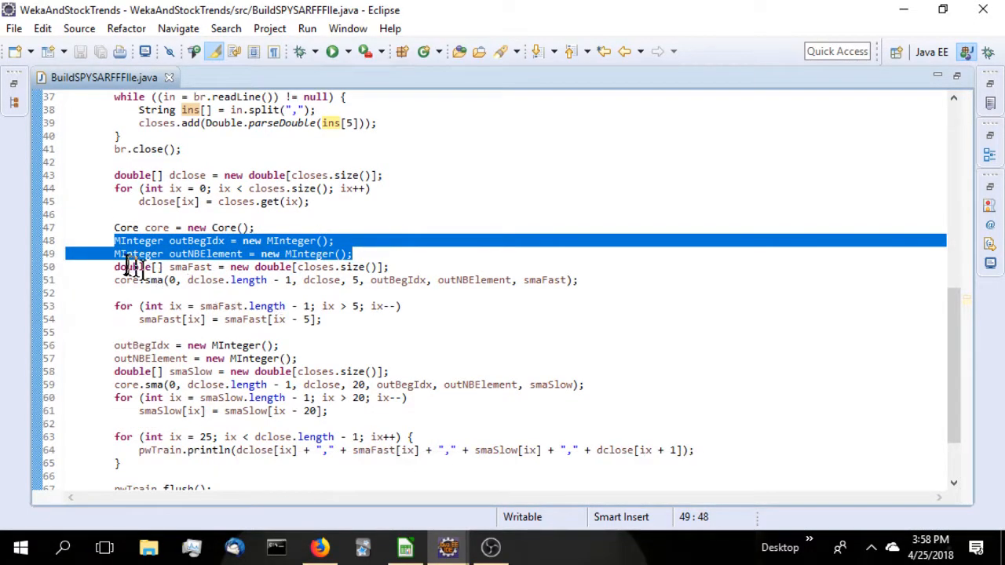
click(377, 267)
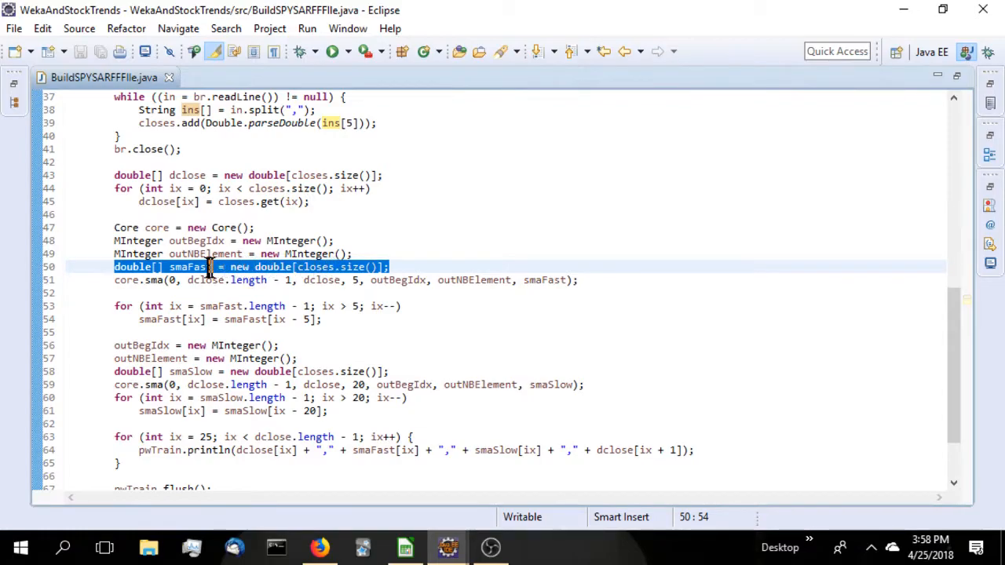
mouse_move(191, 267)
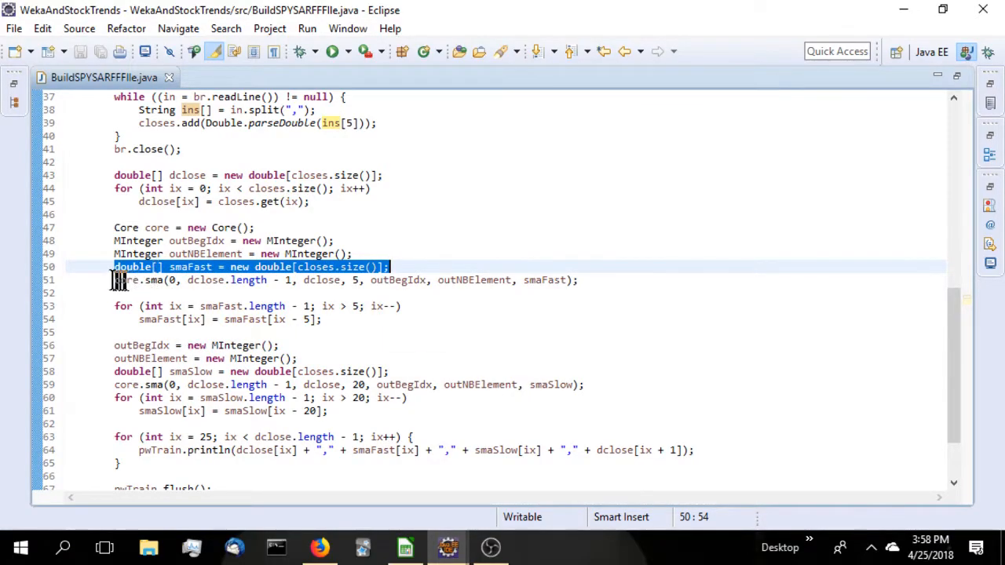
click(138, 280)
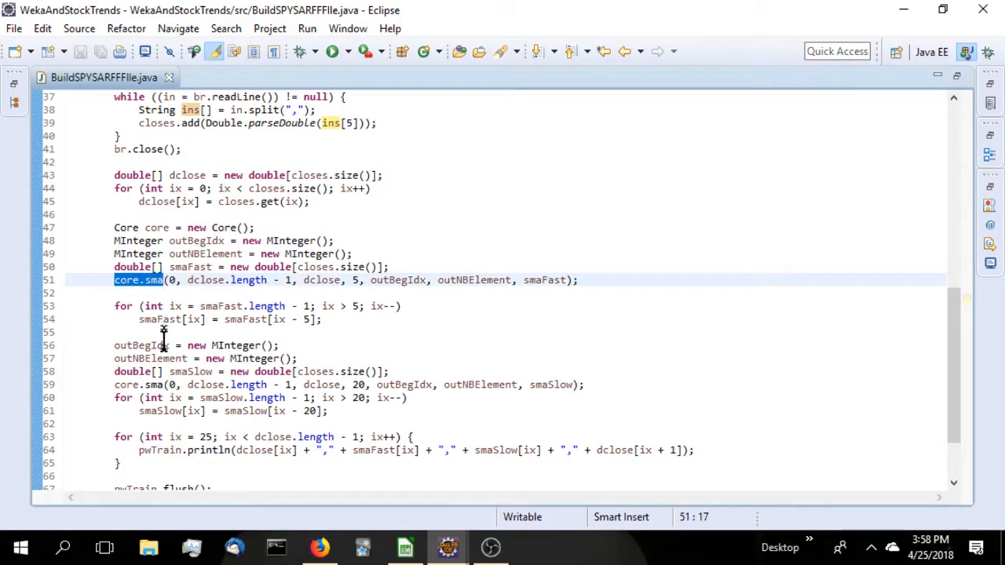
click(173, 280)
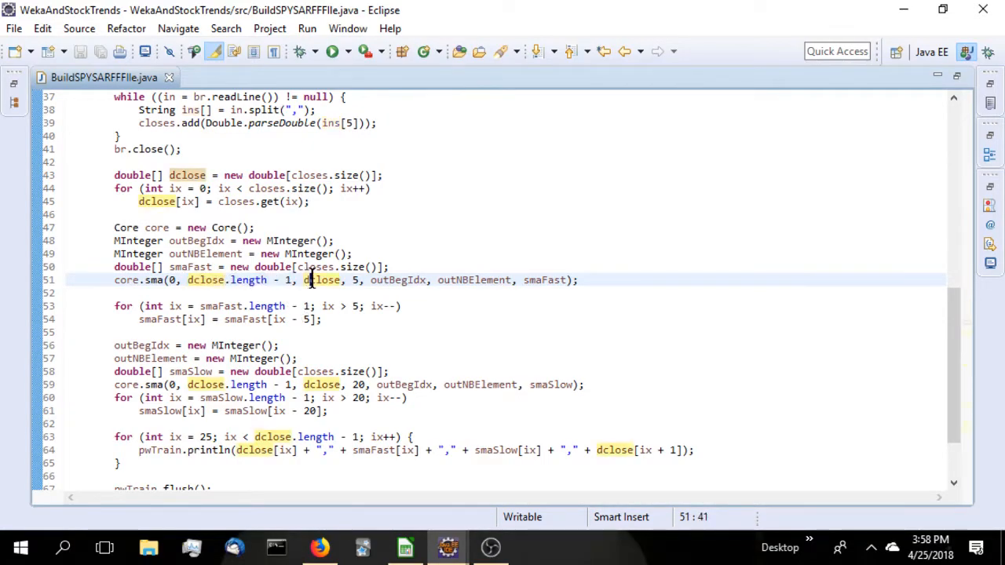
double_click(320, 280)
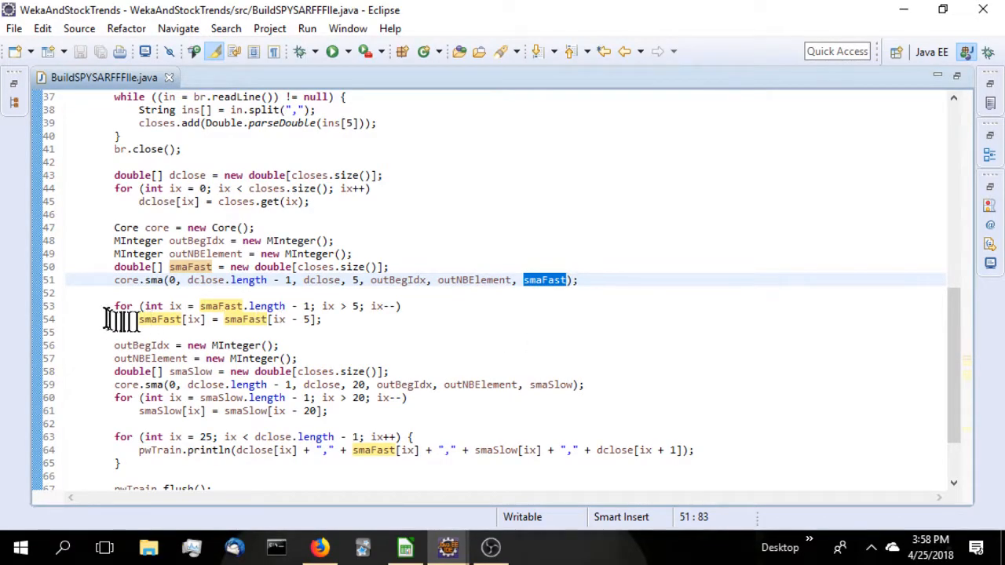
drag(113, 305, 322, 321)
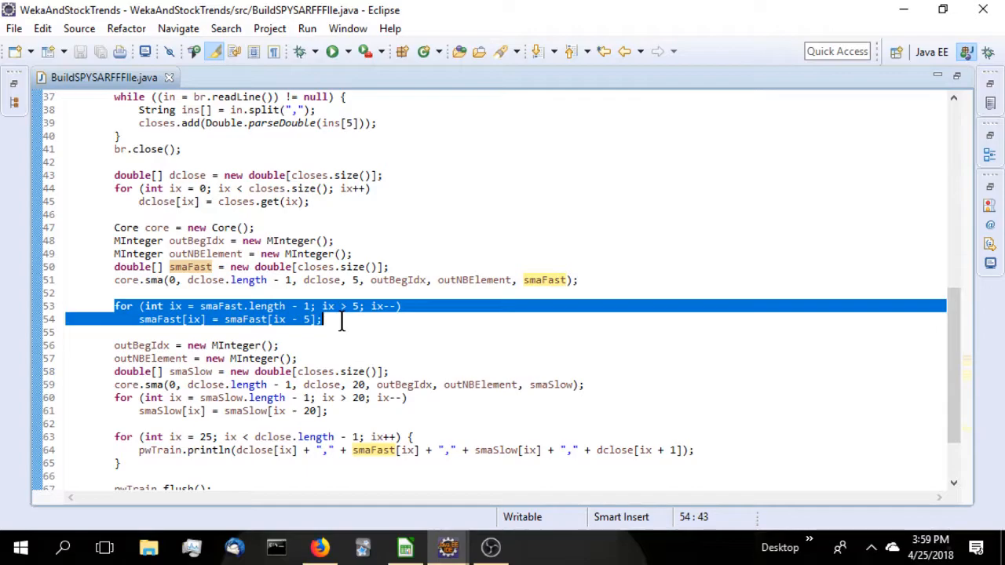
mouse_move(94, 345)
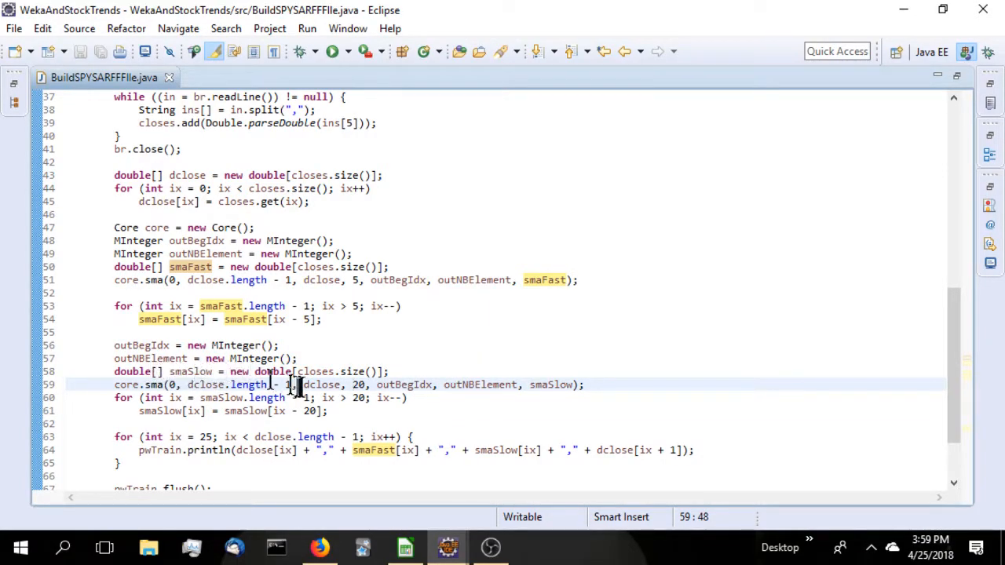
double_click(359, 384)
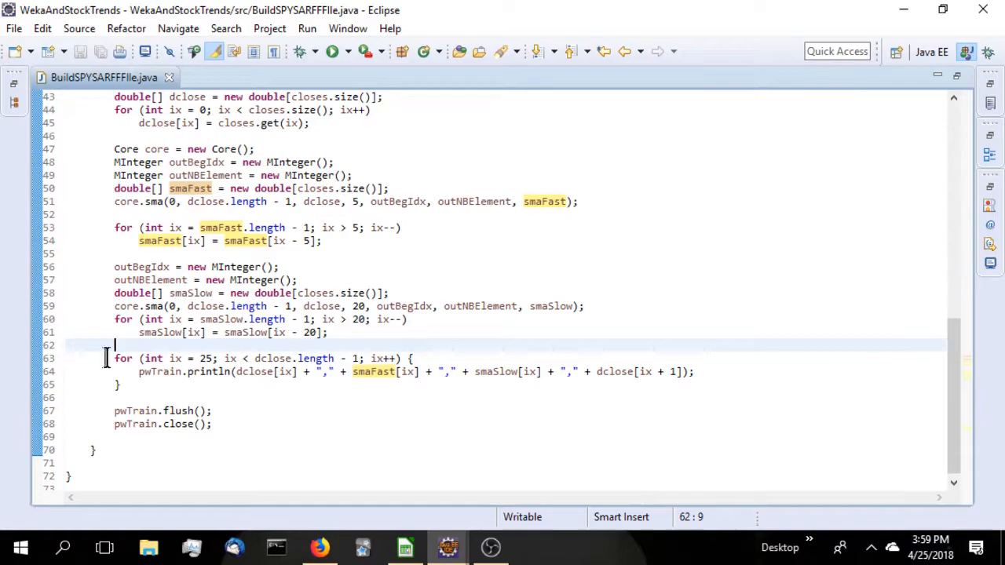
drag(113, 359, 123, 383)
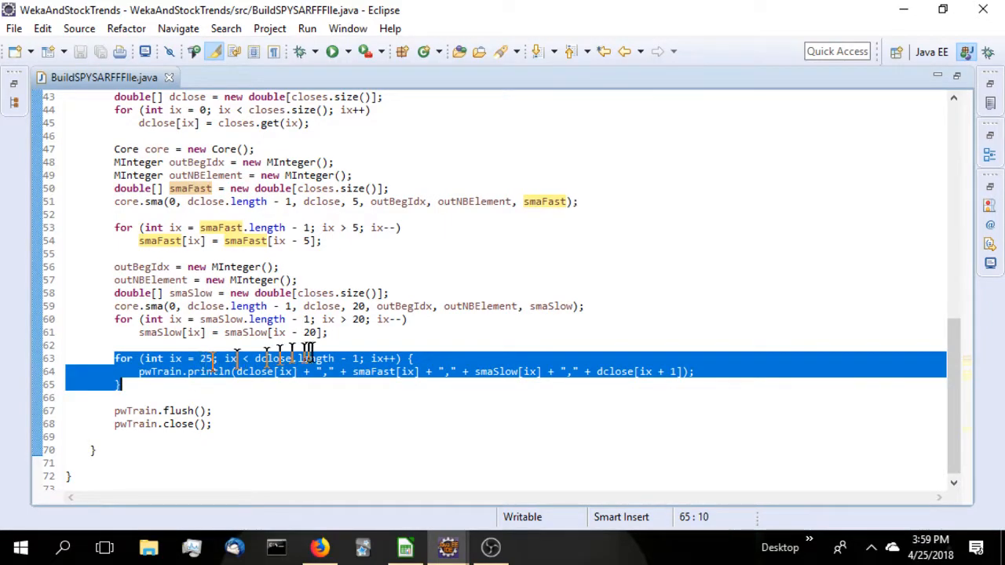
click(355, 358)
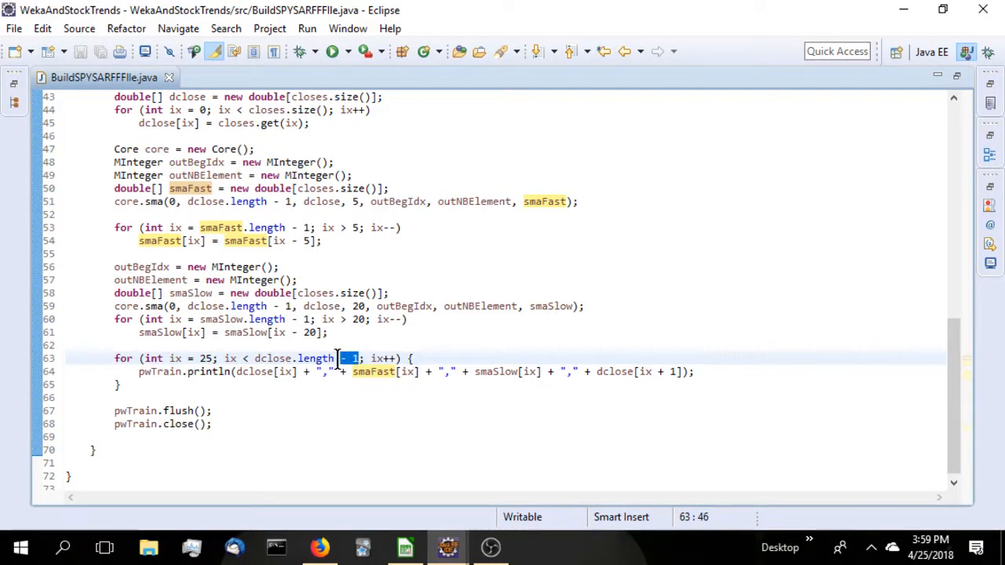
drag(349, 358, 253, 358)
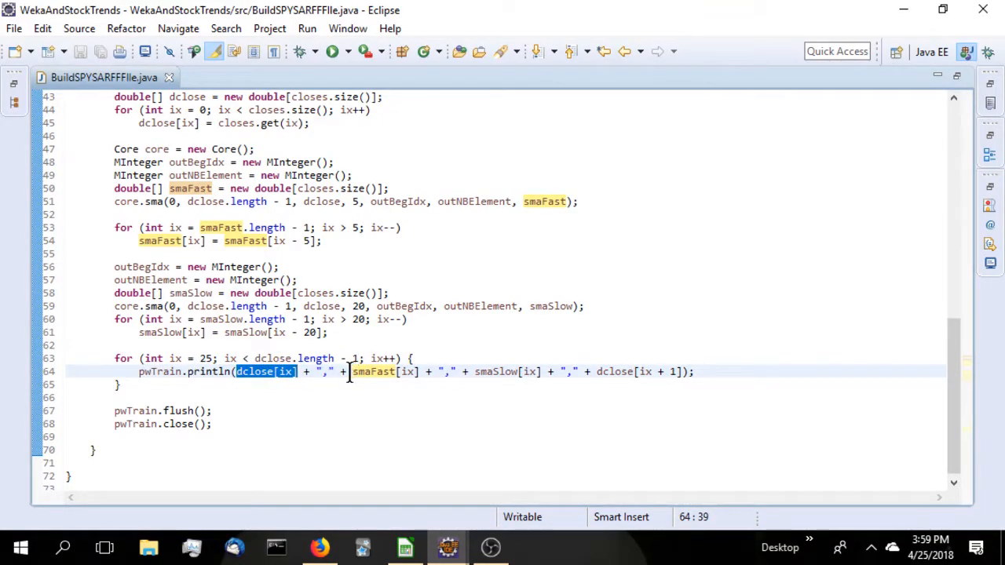
double_click(374, 371)
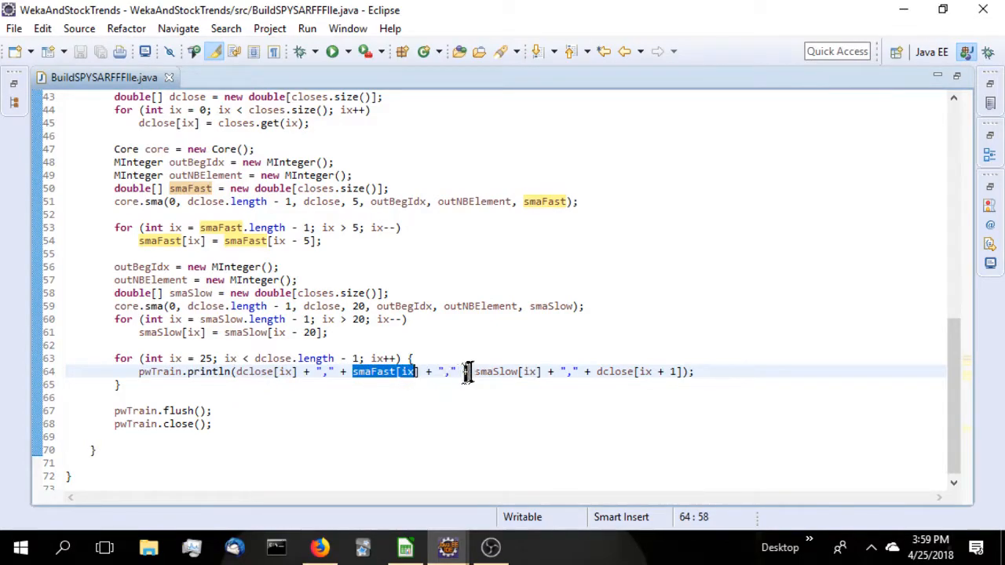
double_click(503, 371)
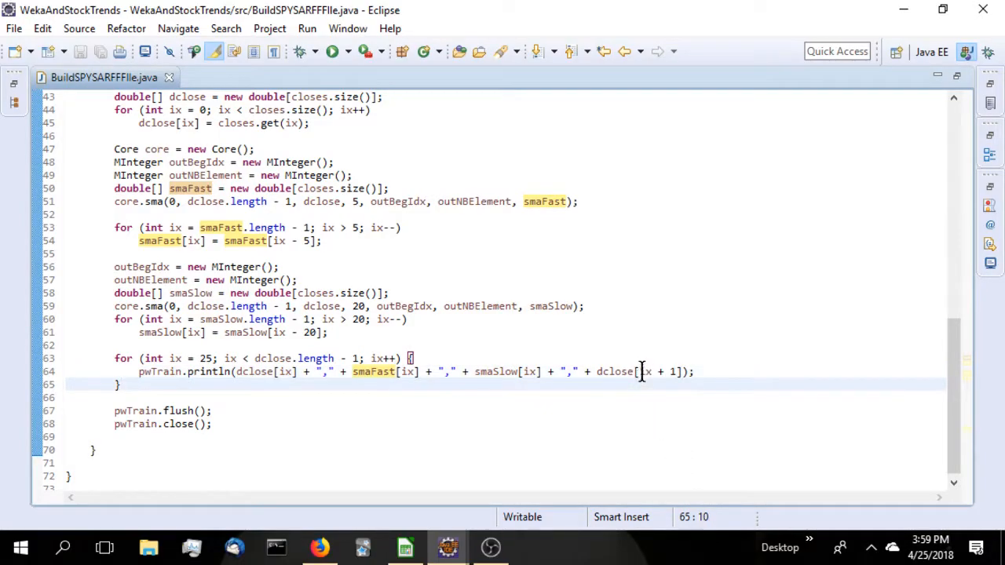
double_click(648, 371)
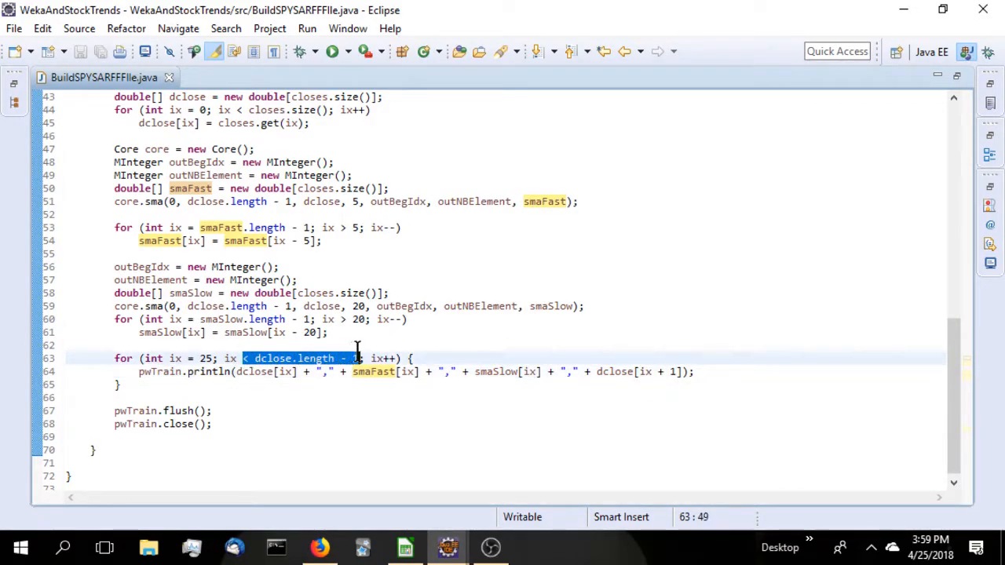
mouse_move(333, 298)
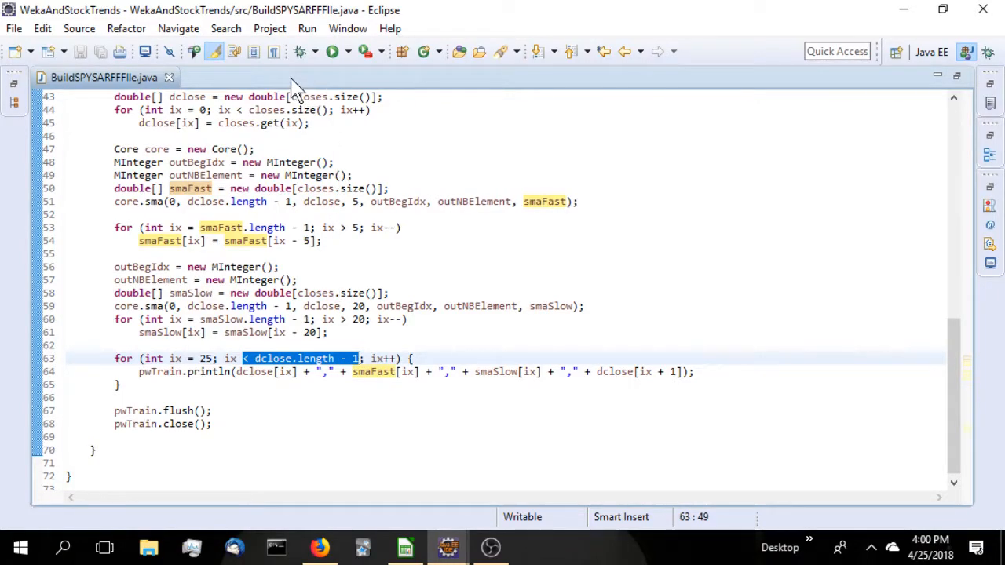
- Run BuildSPYSARFFFile to generate spy.arff and view the new file in the project
click(333, 51)
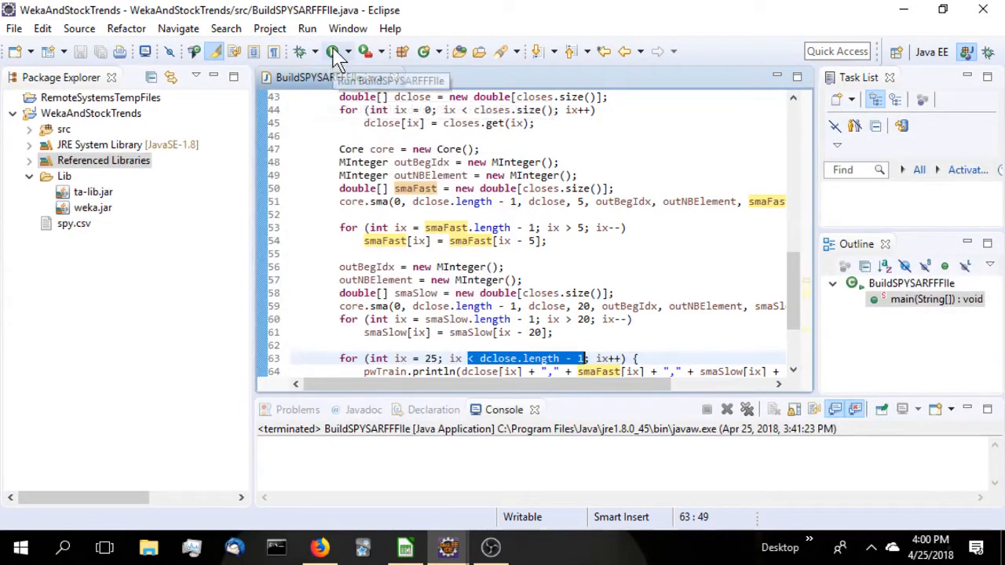
click(333, 51)
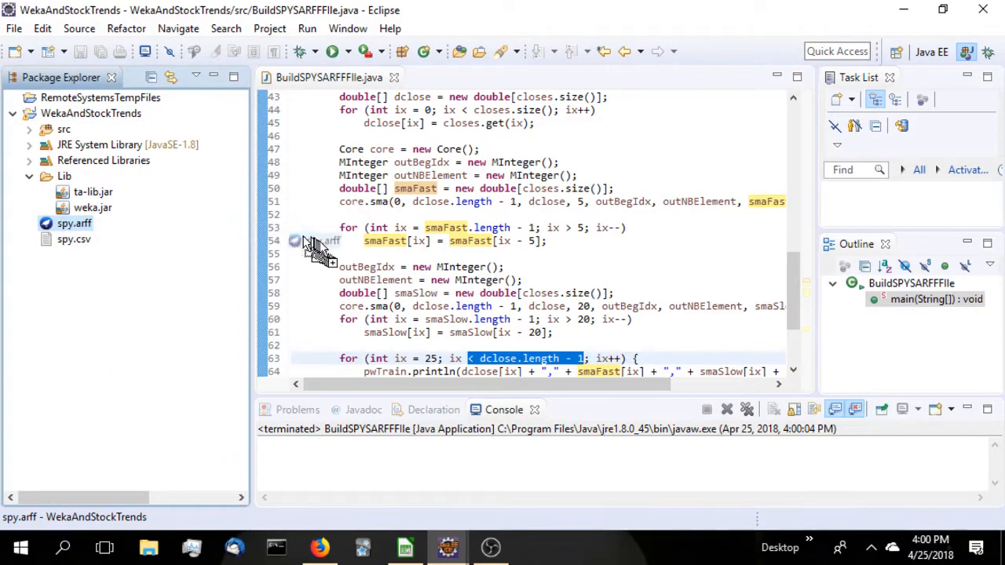
double_click(73, 223)
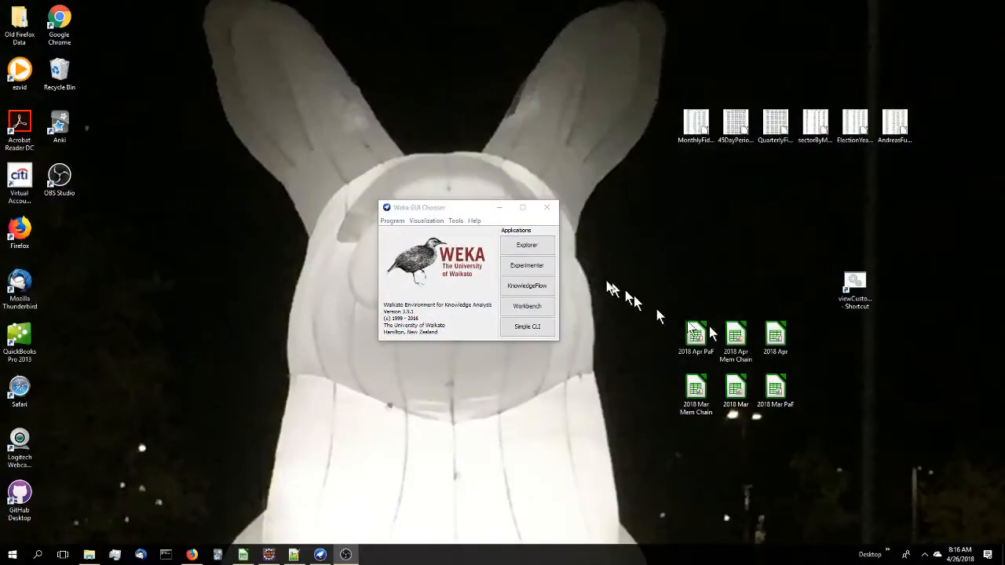
- Launch the Weka Explorer full-screen and start opening a data file
click(528, 245)
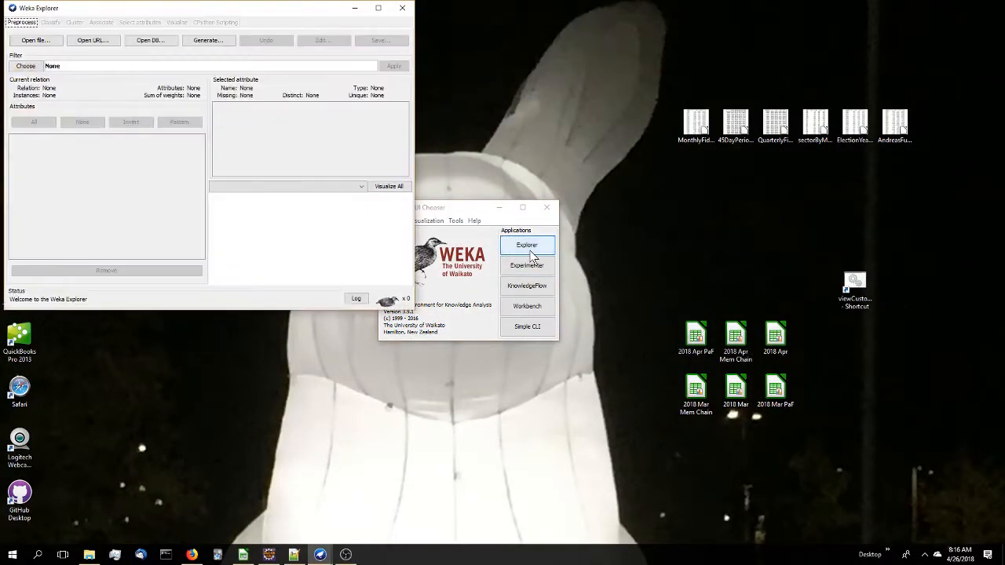
click(377, 8)
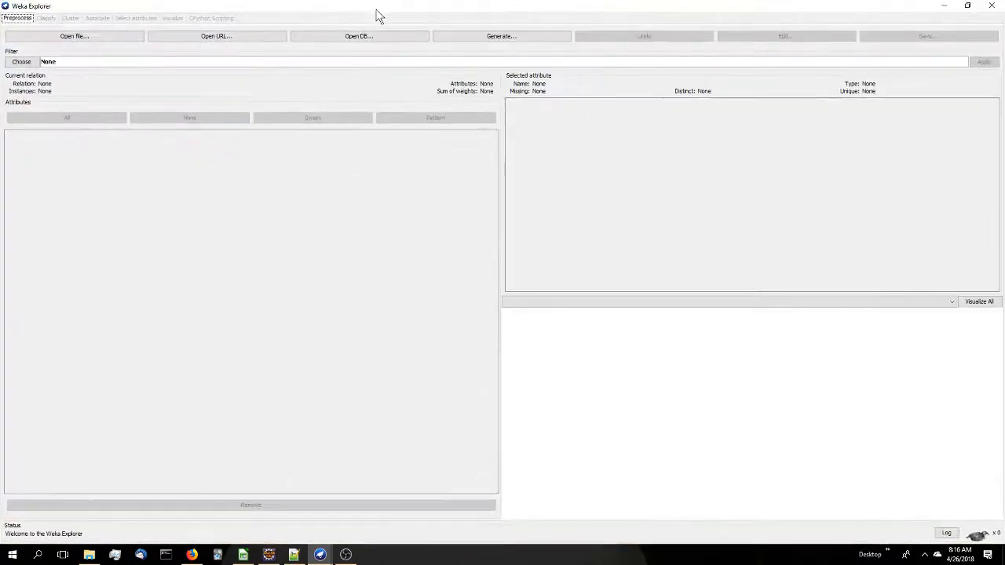
click(74, 36)
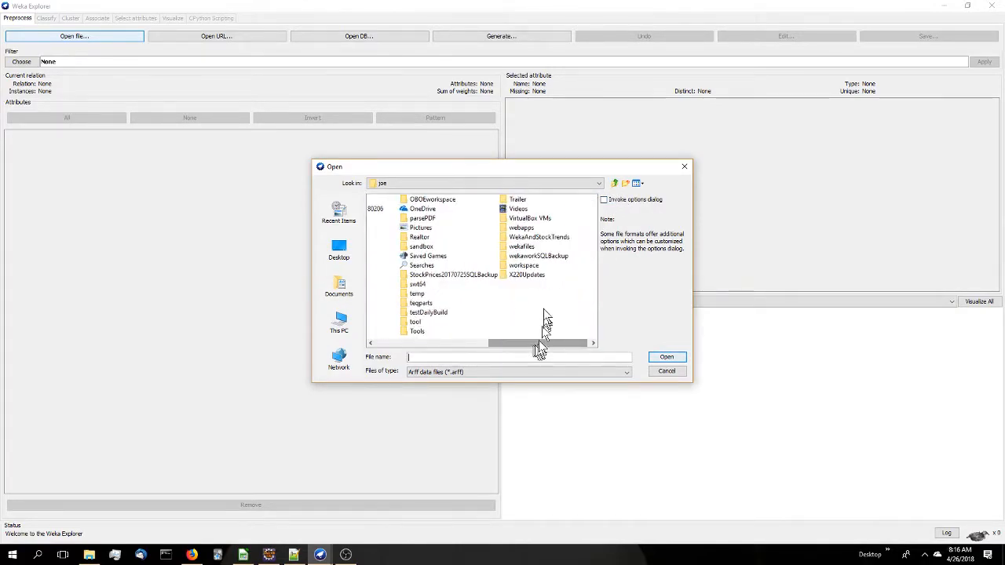
- Navigate into the inner WekaAndStockTrends project folder holding spy.arff
double_click(539, 236)
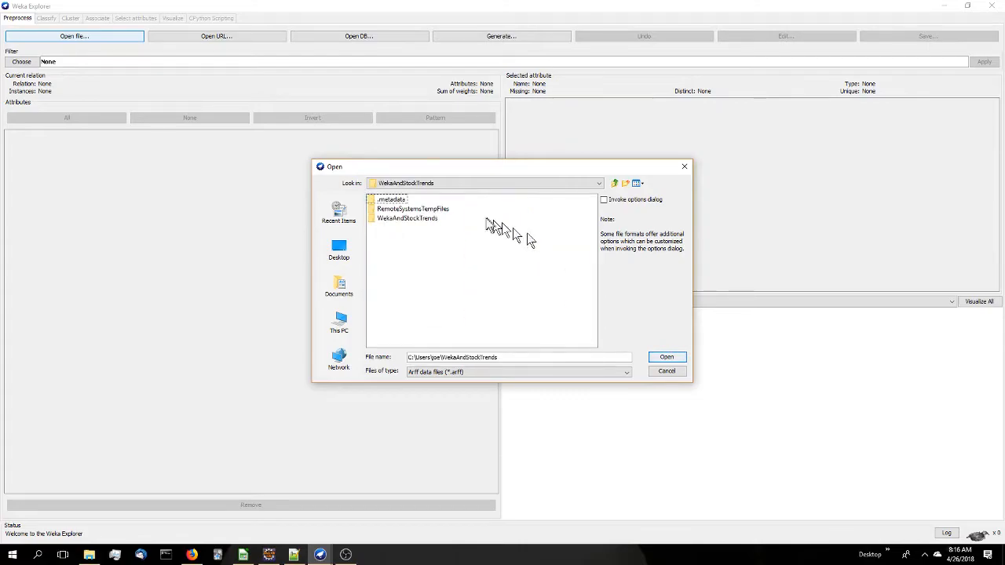
double_click(407, 219)
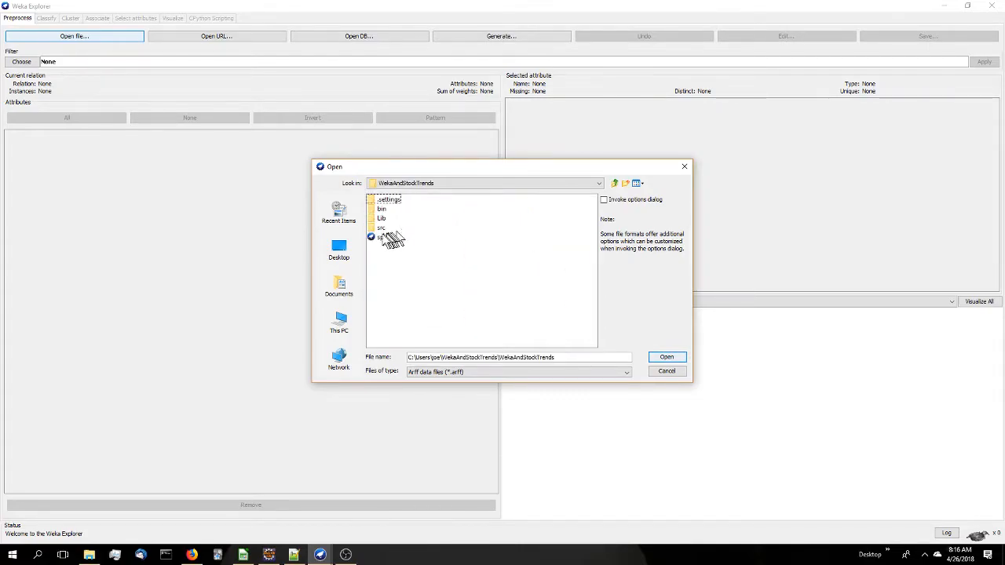
click(666, 358)
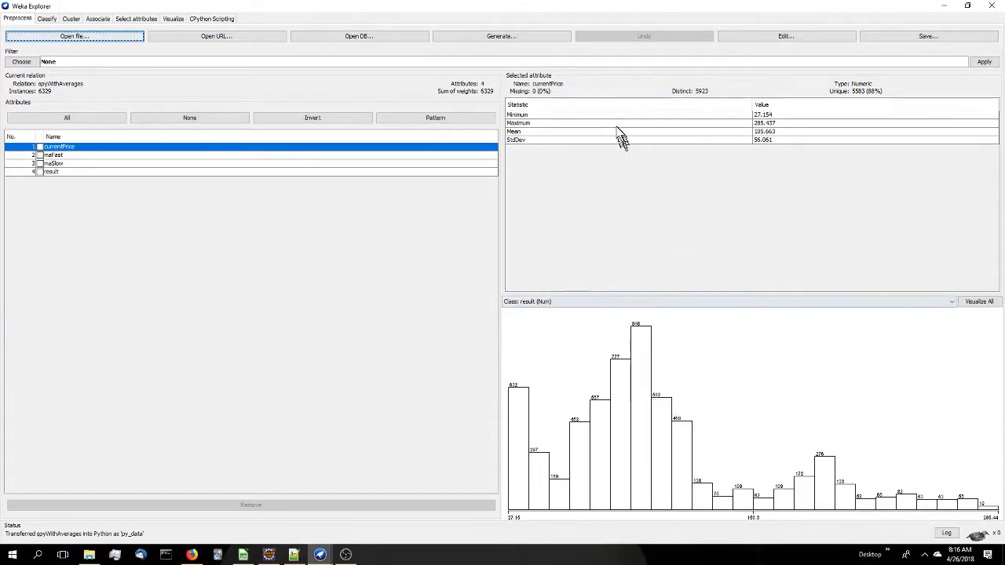
- View maSlow's summary statistics and briefly show the loaded instances in the Edit viewer
click(613, 123)
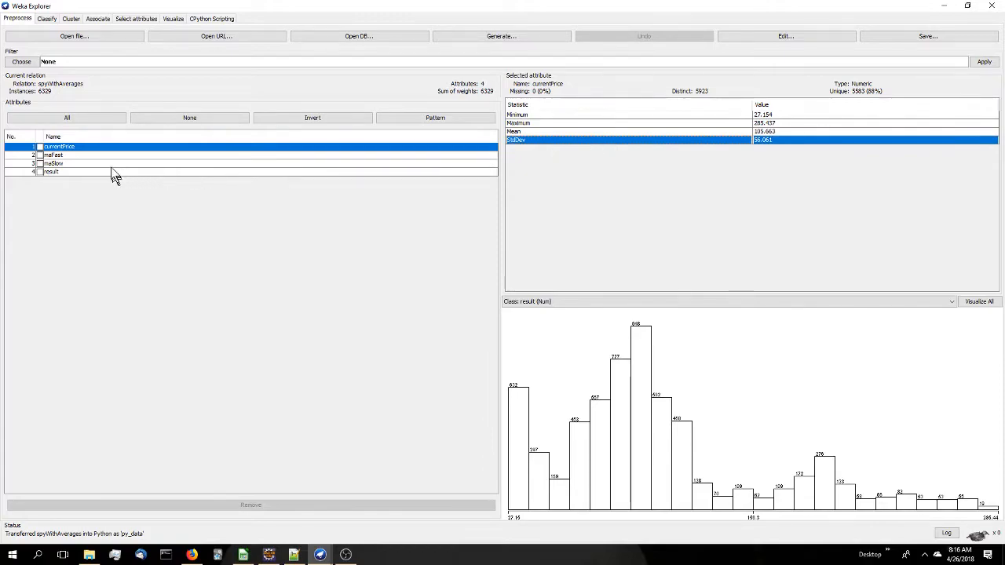
click(53, 164)
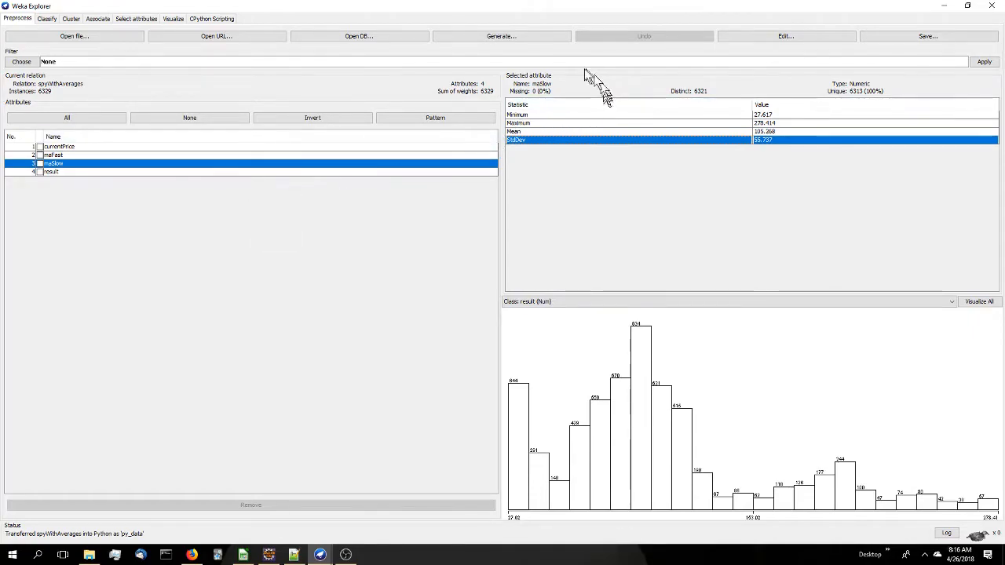
click(786, 36)
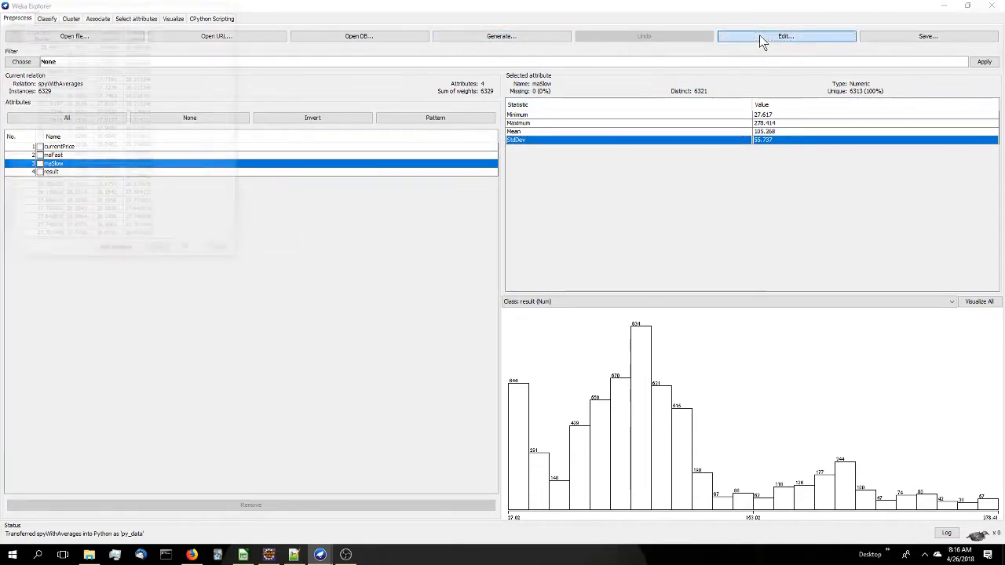
click(785, 36)
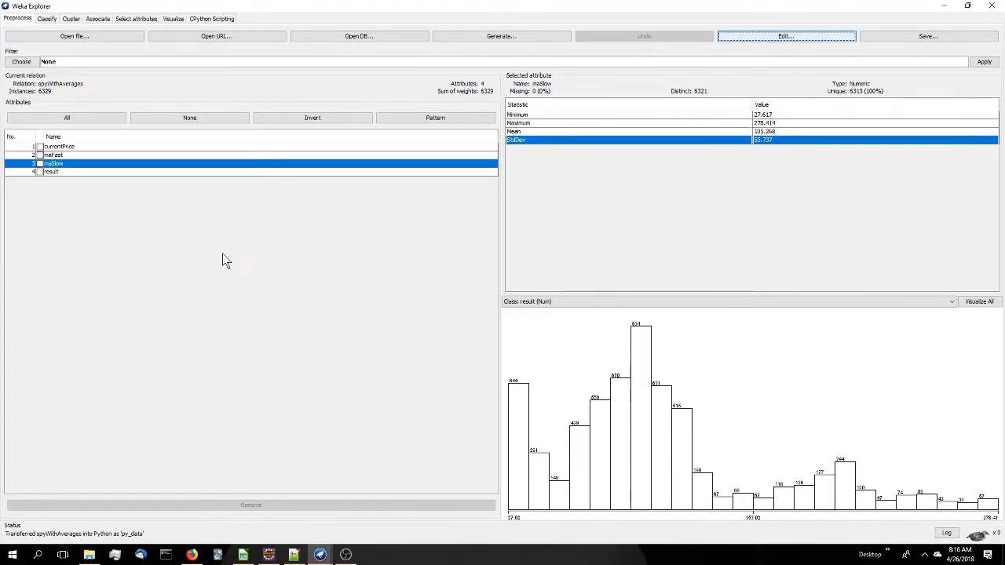
mouse_move(79, 70)
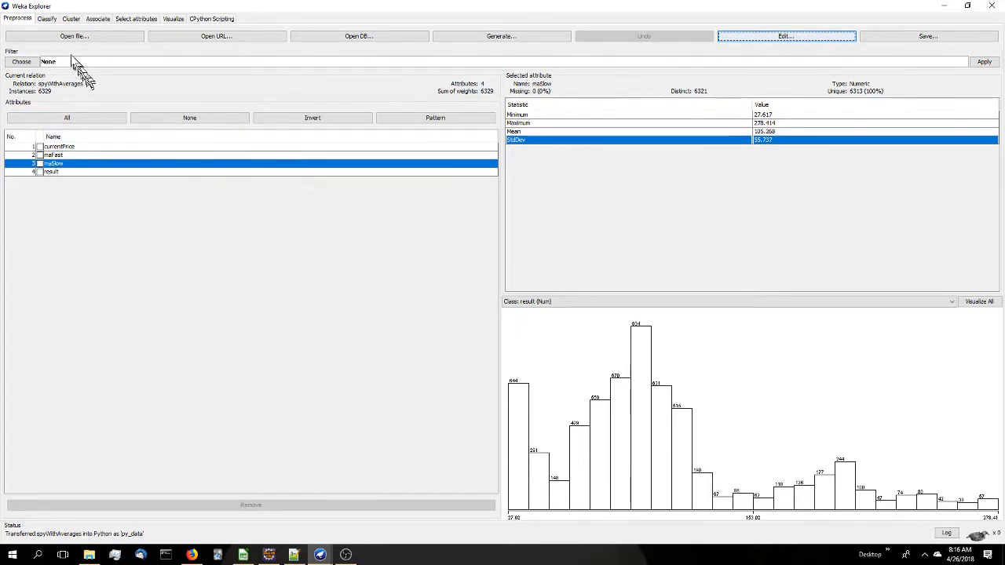
- Run ZeroR with 10-fold cross-validation on the 6329 instances in the Classify tab
click(48, 19)
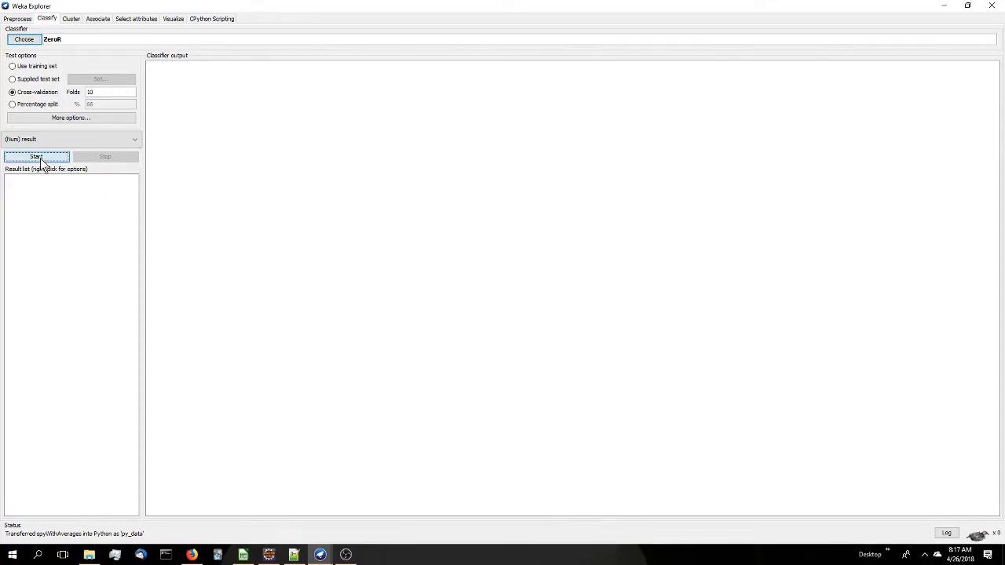
click(29, 157)
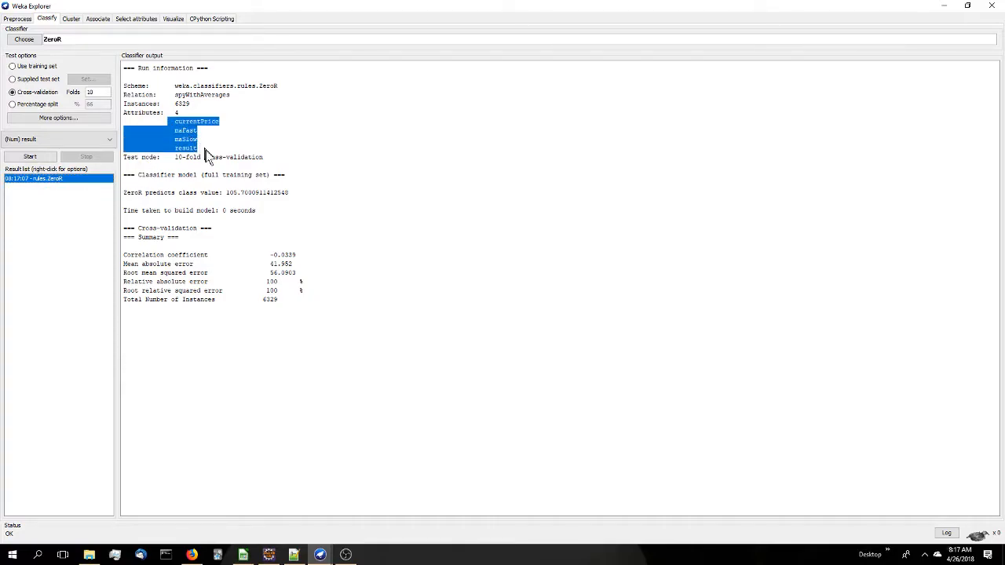
mouse_move(275, 195)
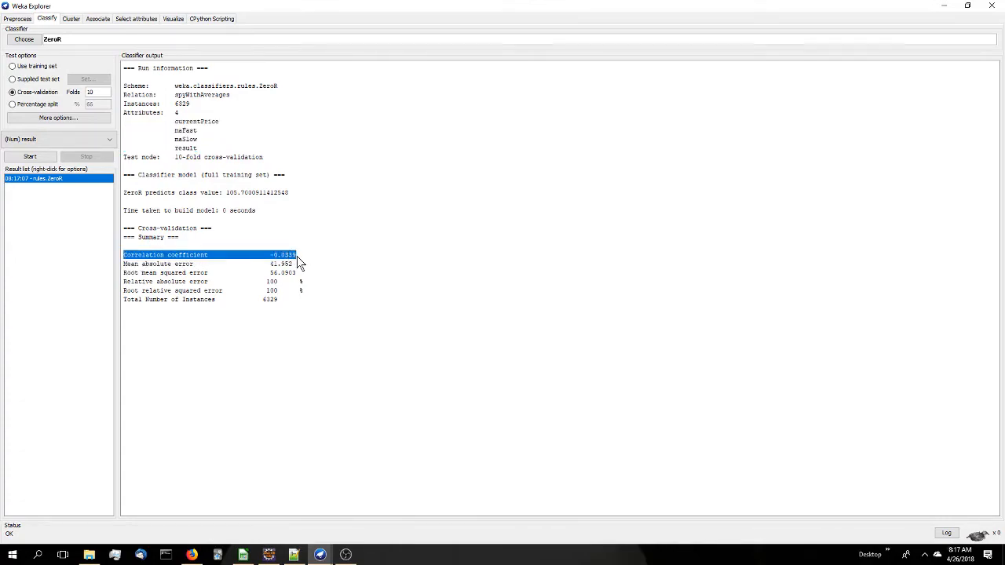
mouse_move(367, 330)
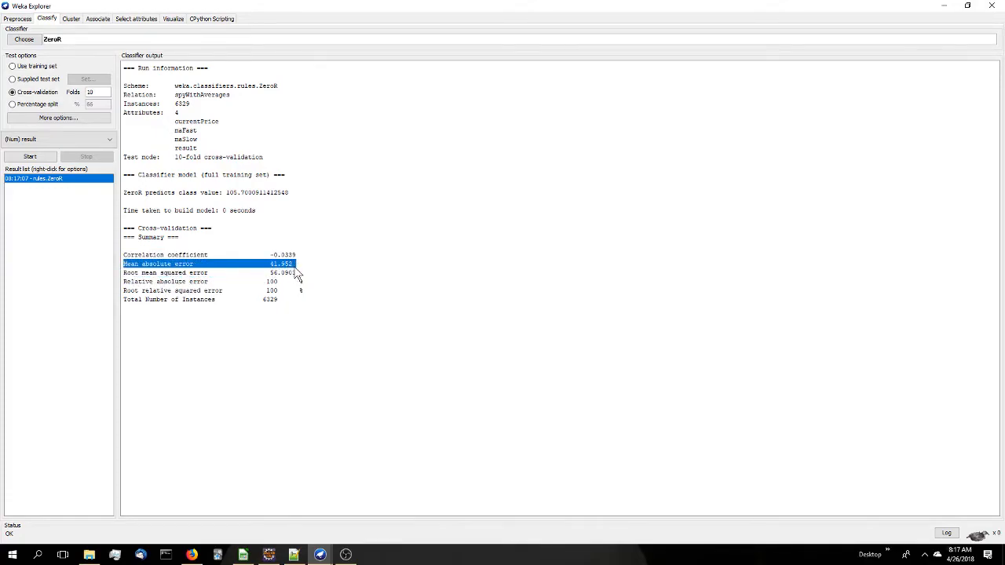
mouse_move(416, 355)
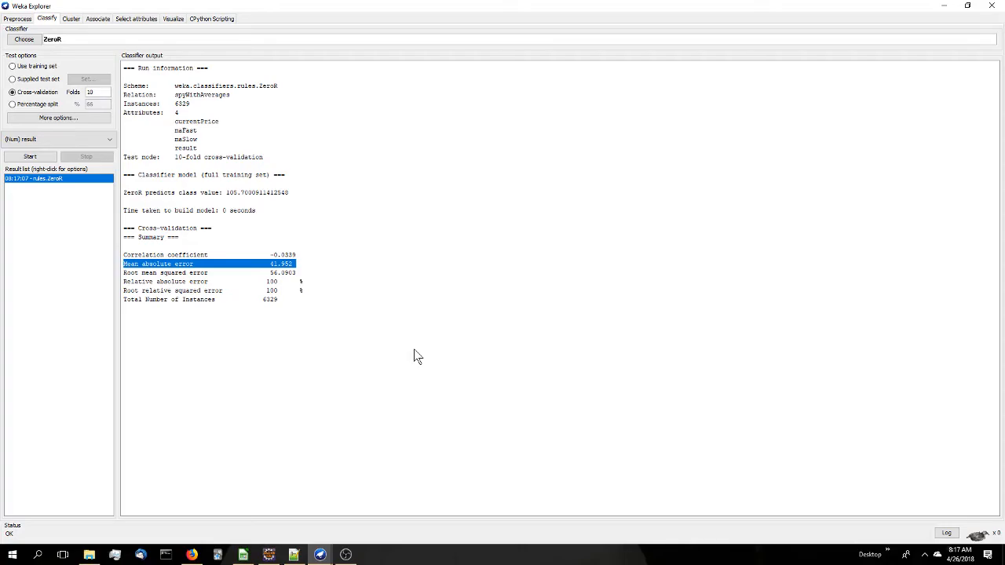